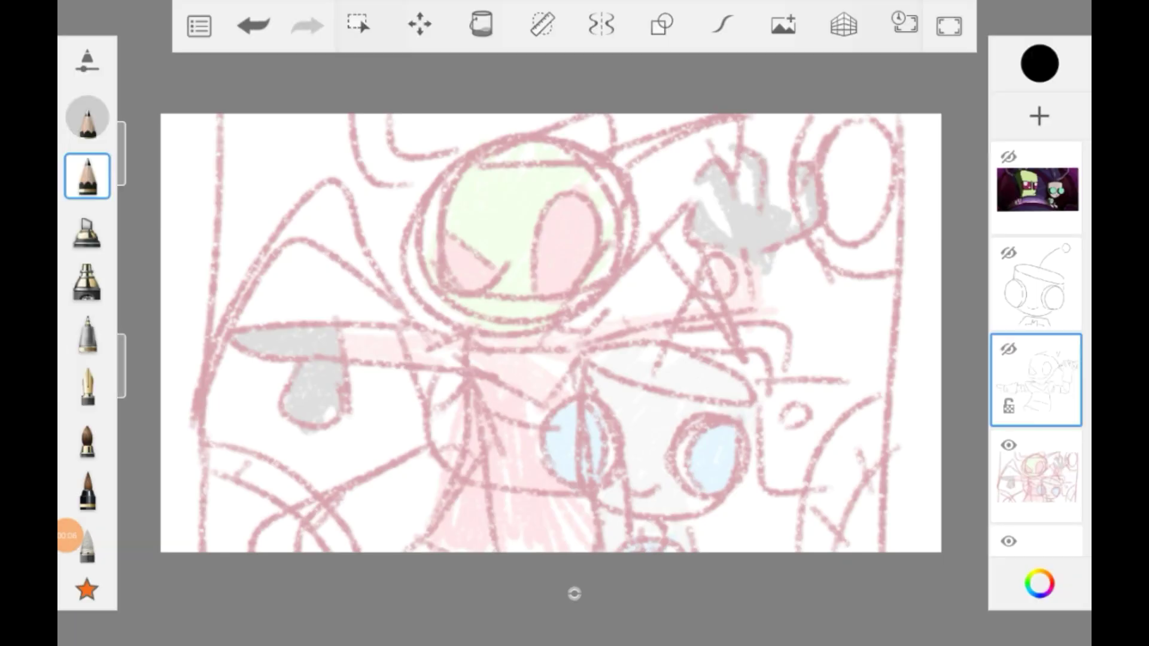
- Pick the black pencil and begin tracing Zim's rough sketch on the line-art layer
click(1036, 378)
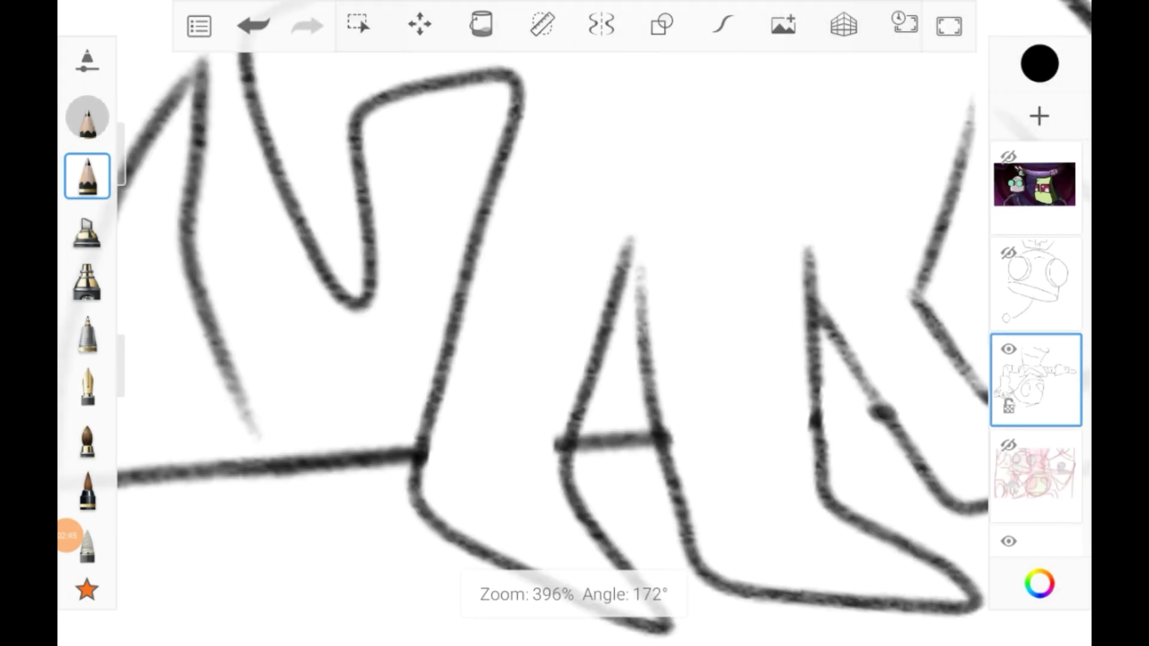
- Zoom and rotate the canvas while inking Zim's banded arm segments and collar
click(358, 24)
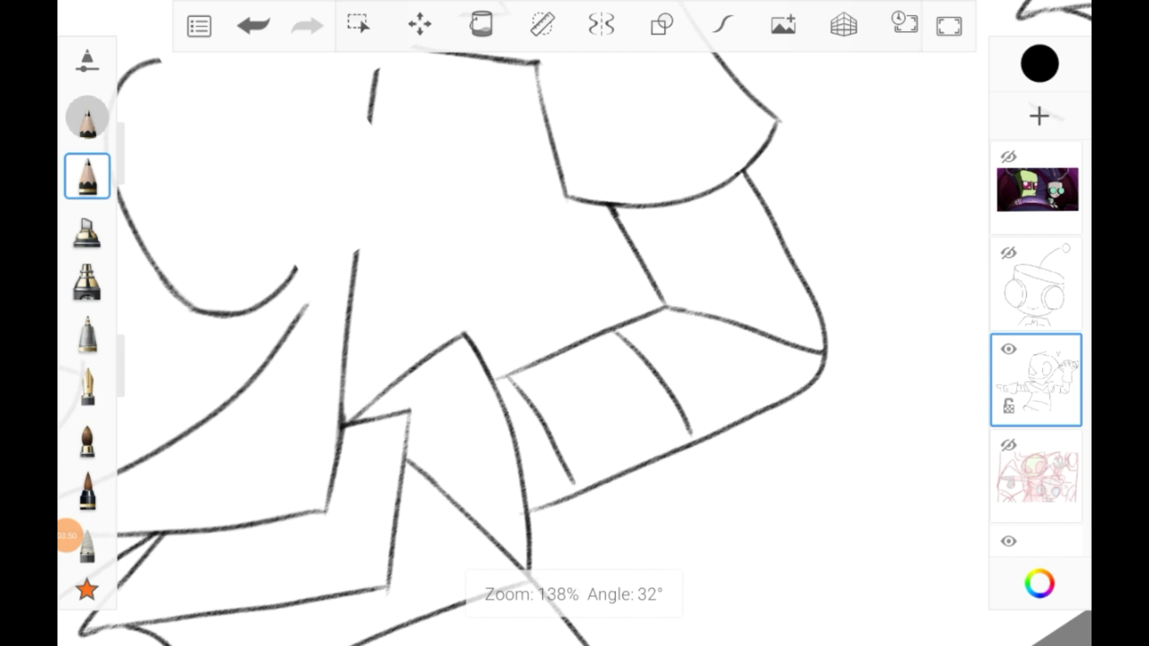
click(358, 24)
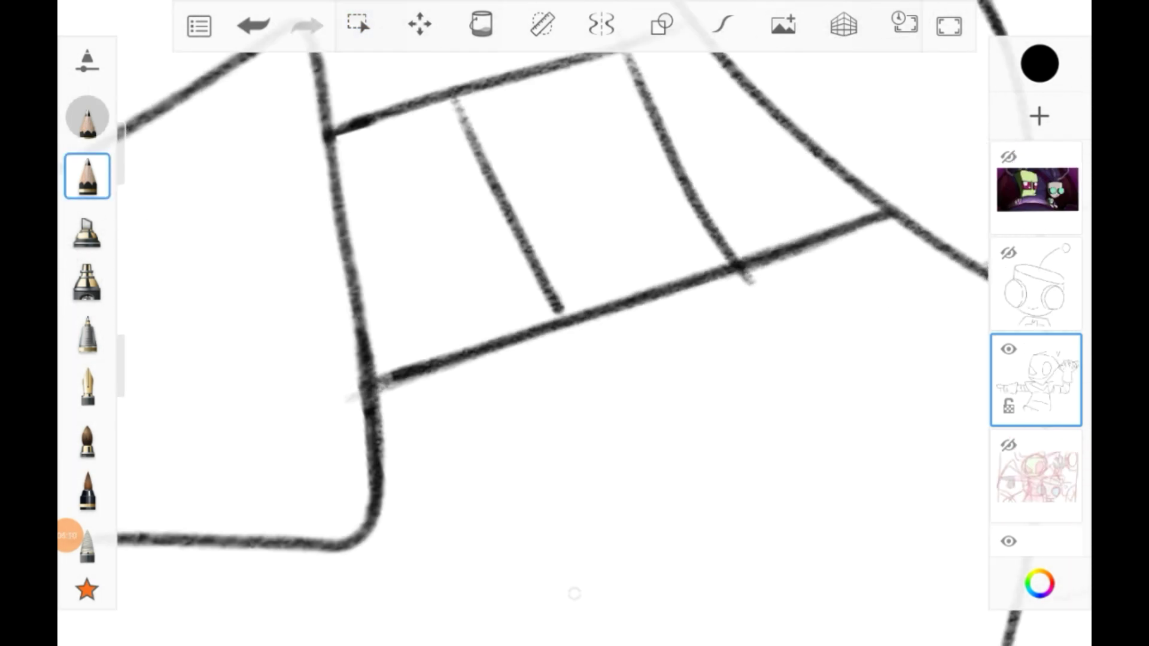
click(358, 24)
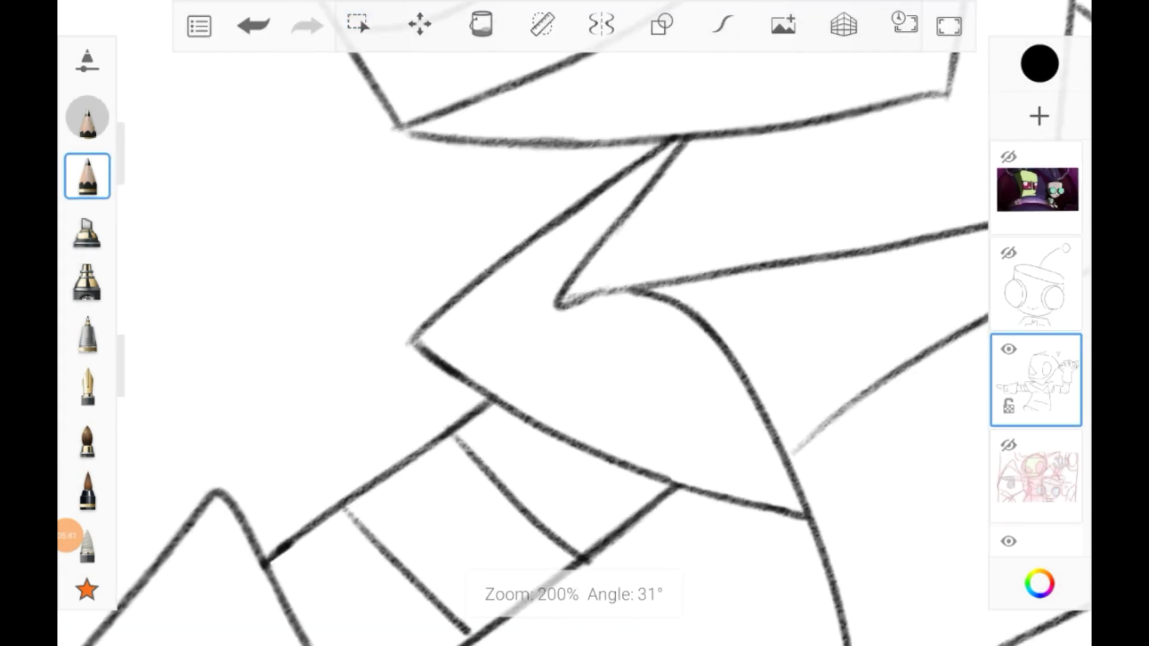
click(358, 24)
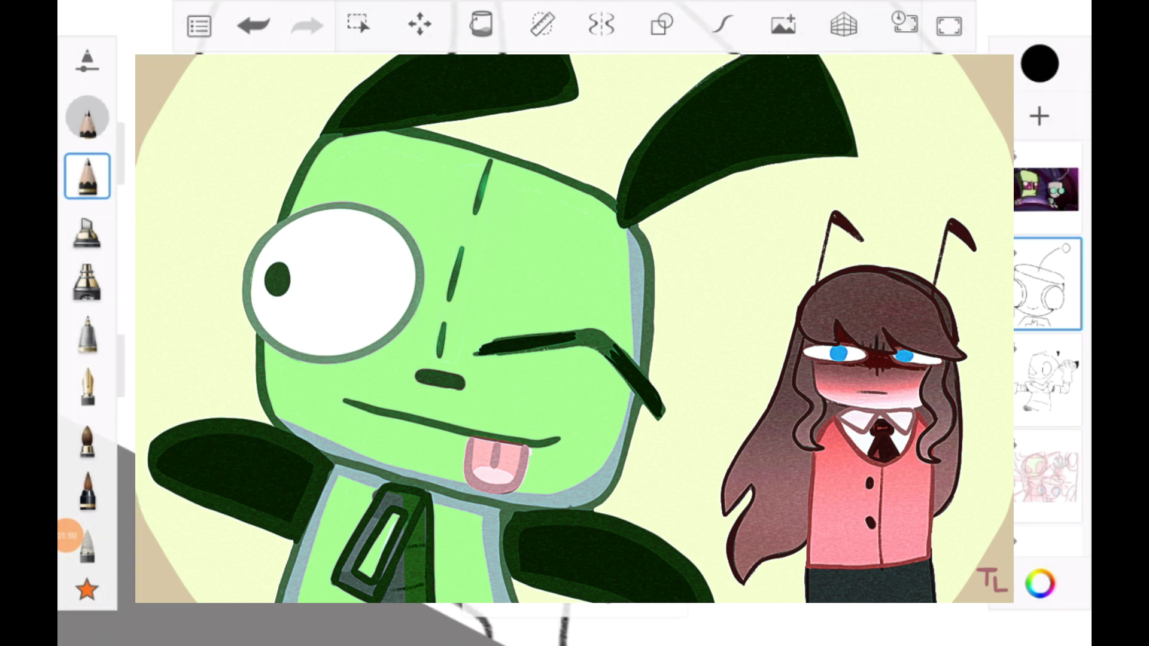
- Ink GIR's head with a hatched top on its own layer and nudge it toward Zim
click(1036, 285)
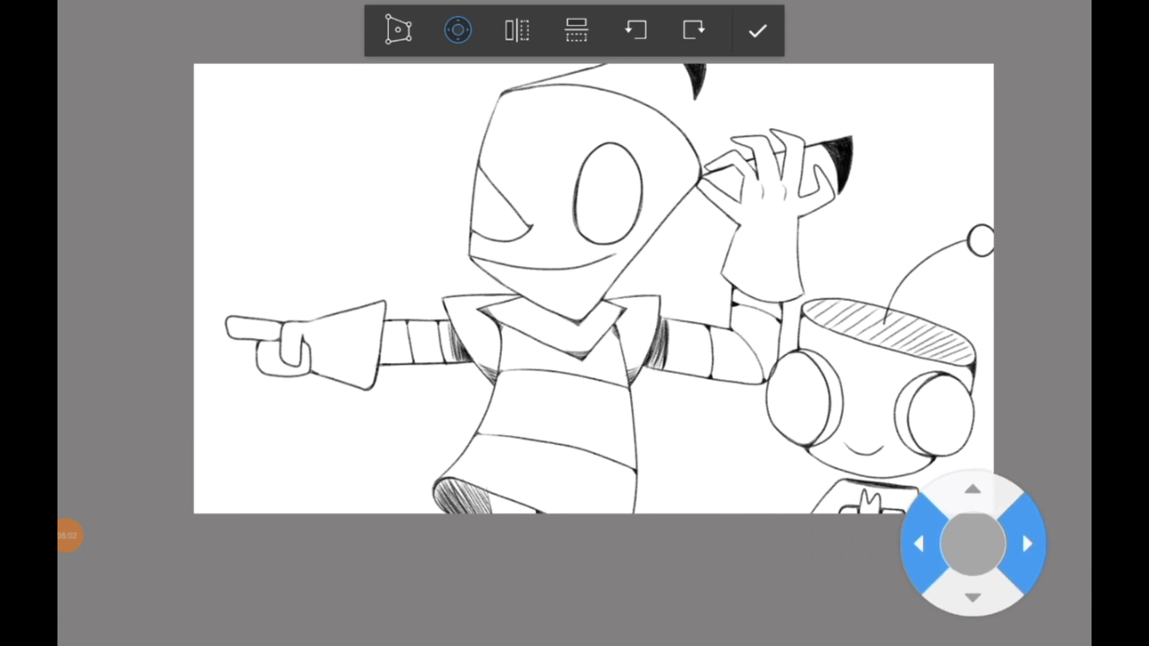
- Confirm GIR overlapping Zim's arm, then sketch curved spikes with Predictive Stroke level 3
click(757, 29)
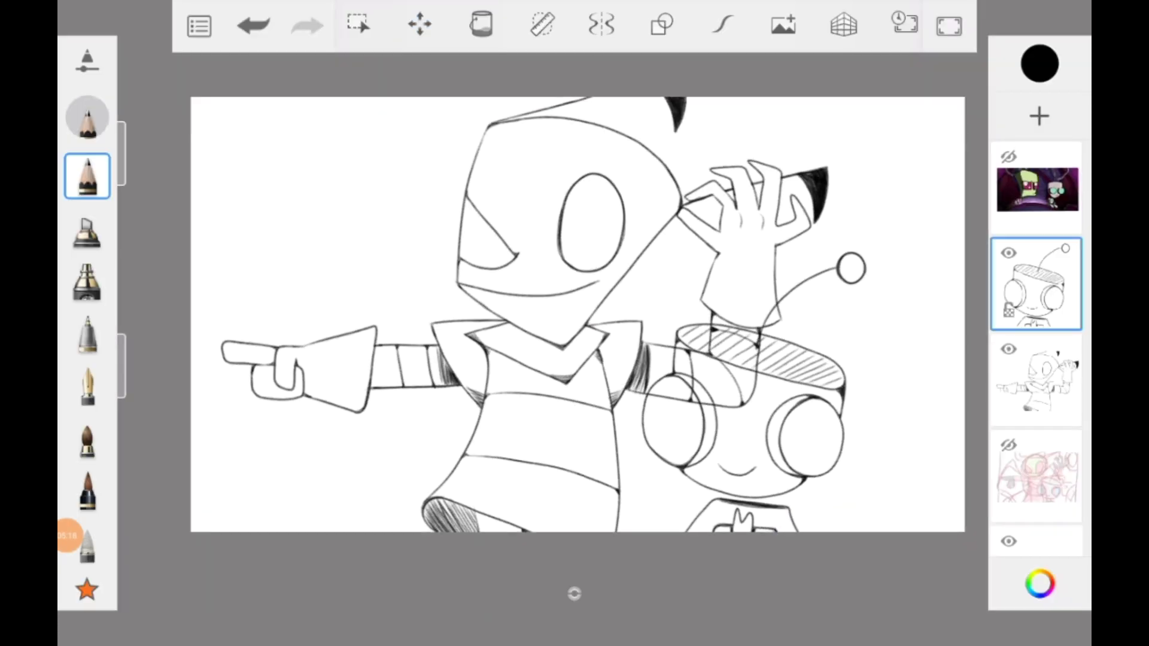
click(722, 24)
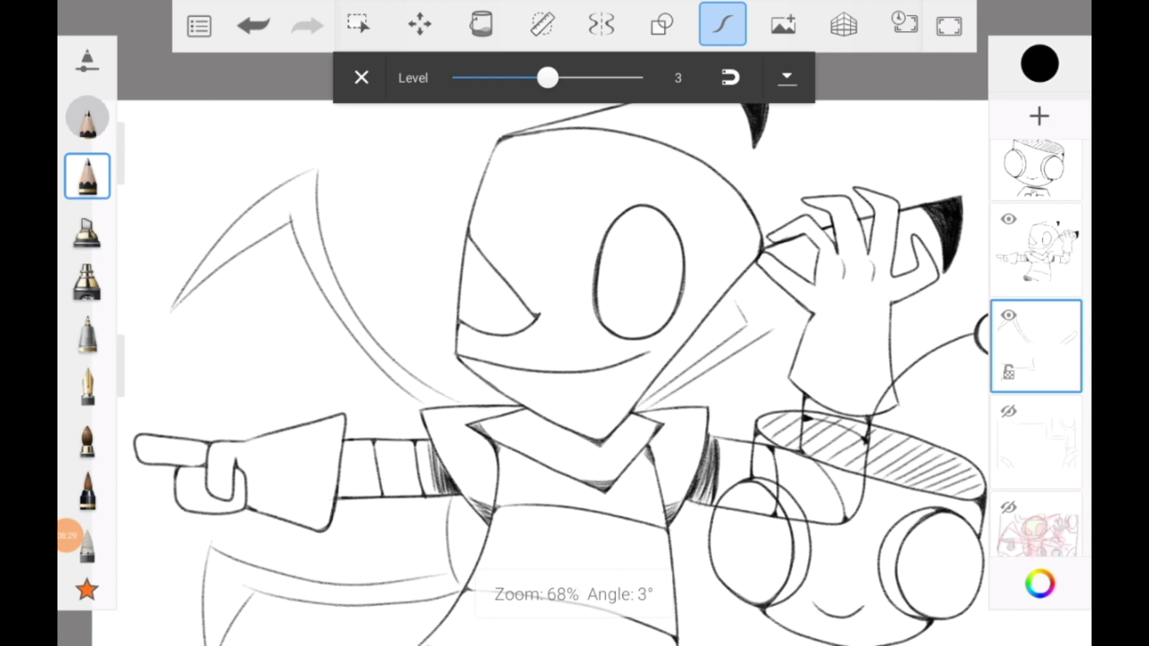
- Ink the spikes, hide the character layers, and choose dark purple for the background
click(360, 77)
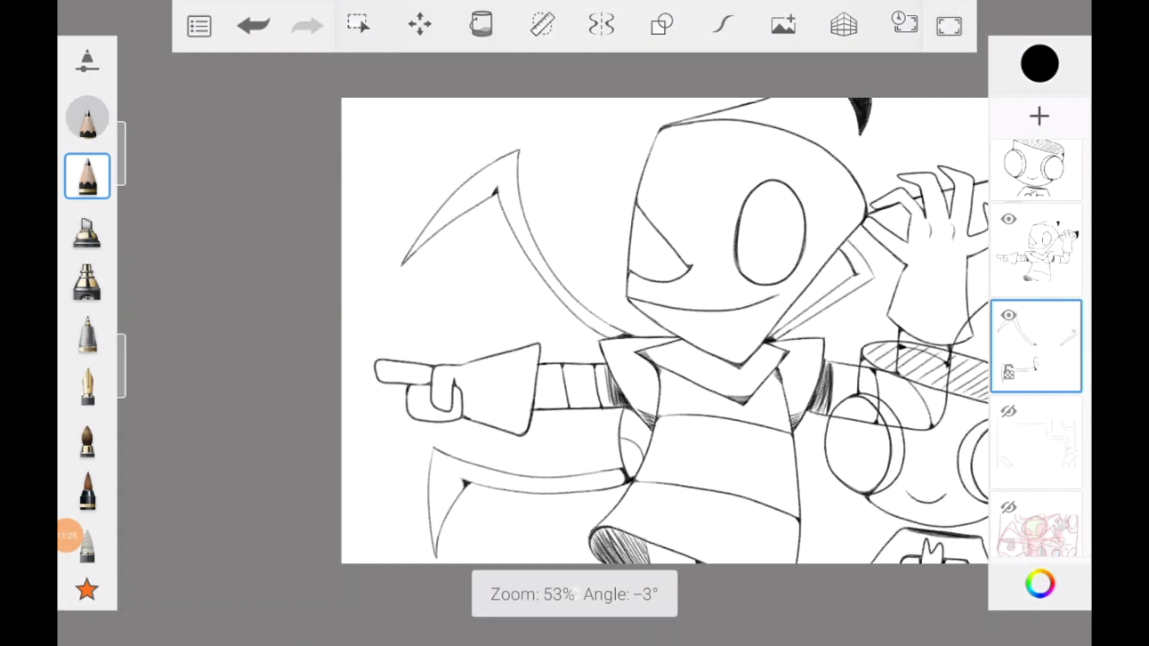
click(359, 24)
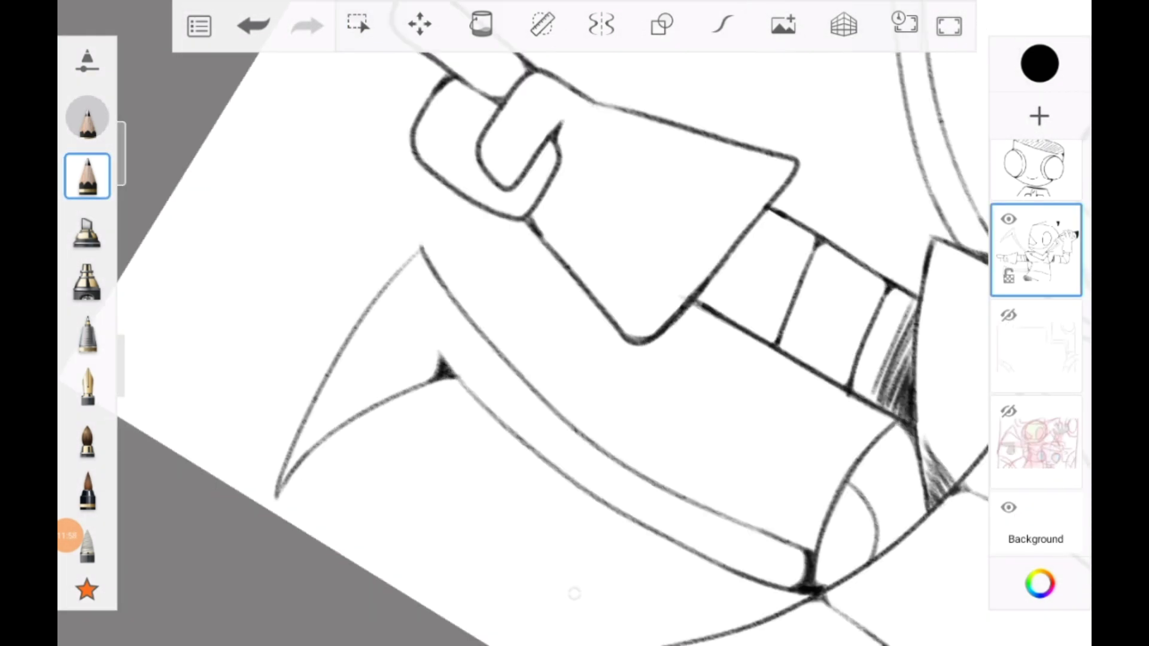
click(1035, 249)
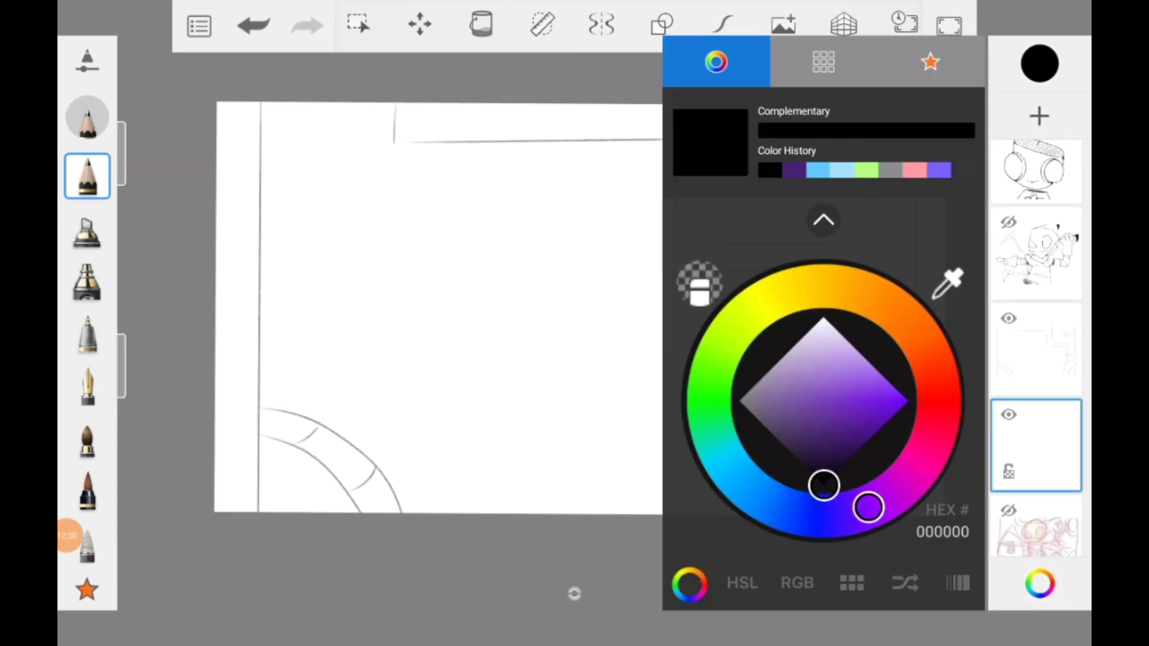
- Fill a dark purple gradient, try Color Dodge blending, and paint dark side pillars
click(480, 24)
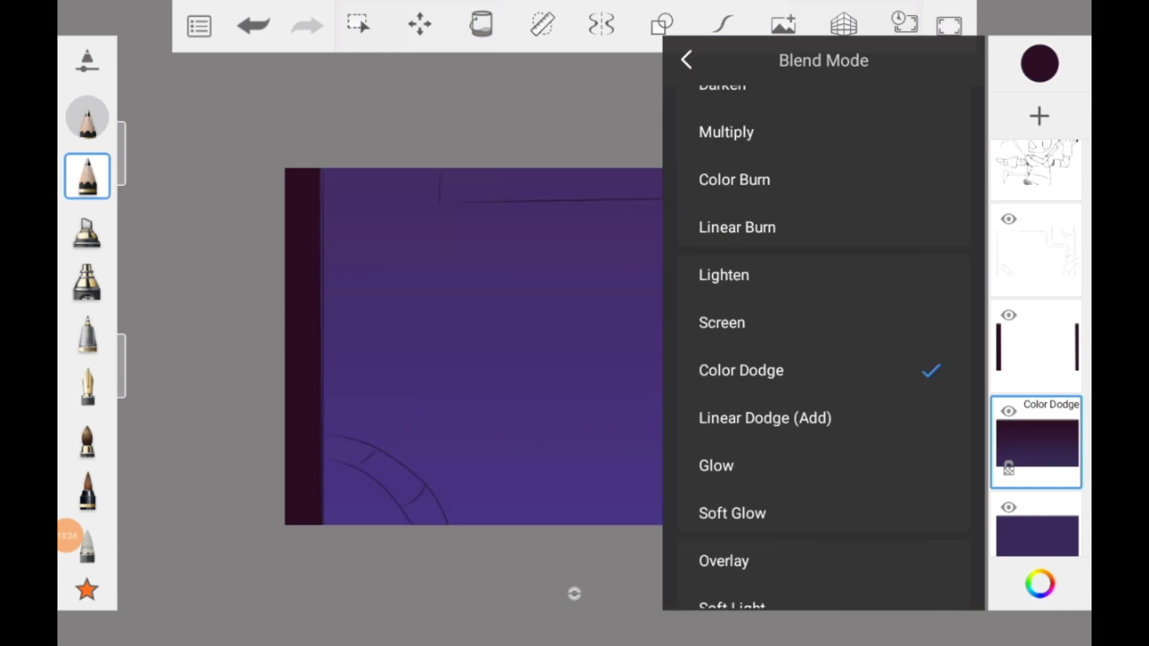
click(822, 62)
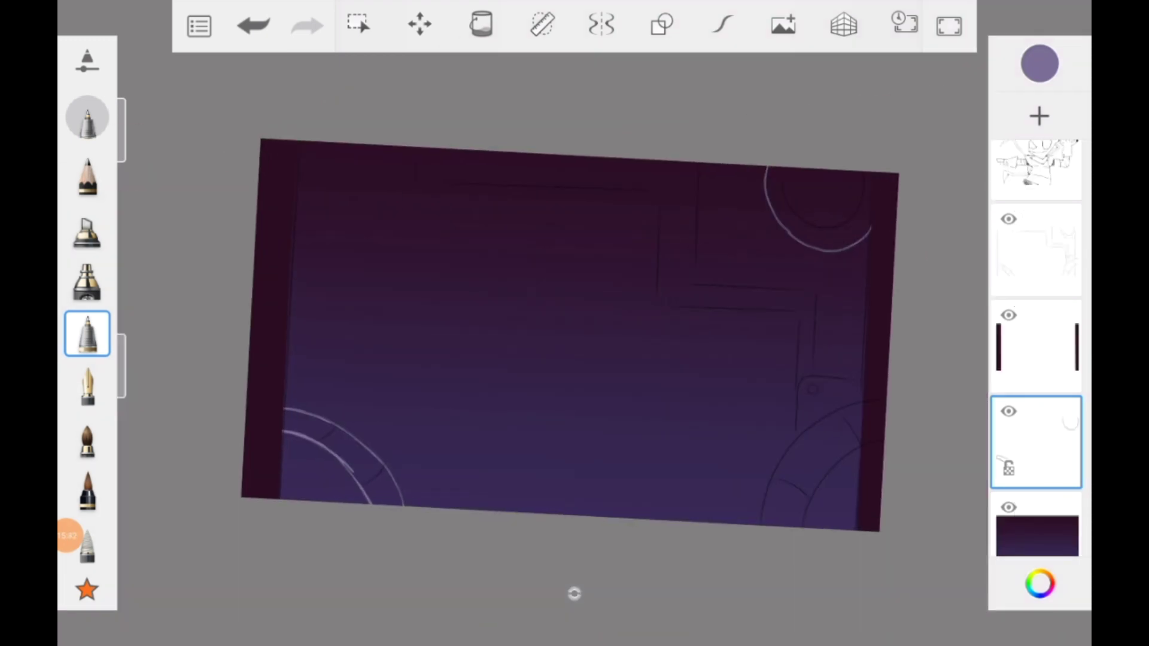
click(1035, 441)
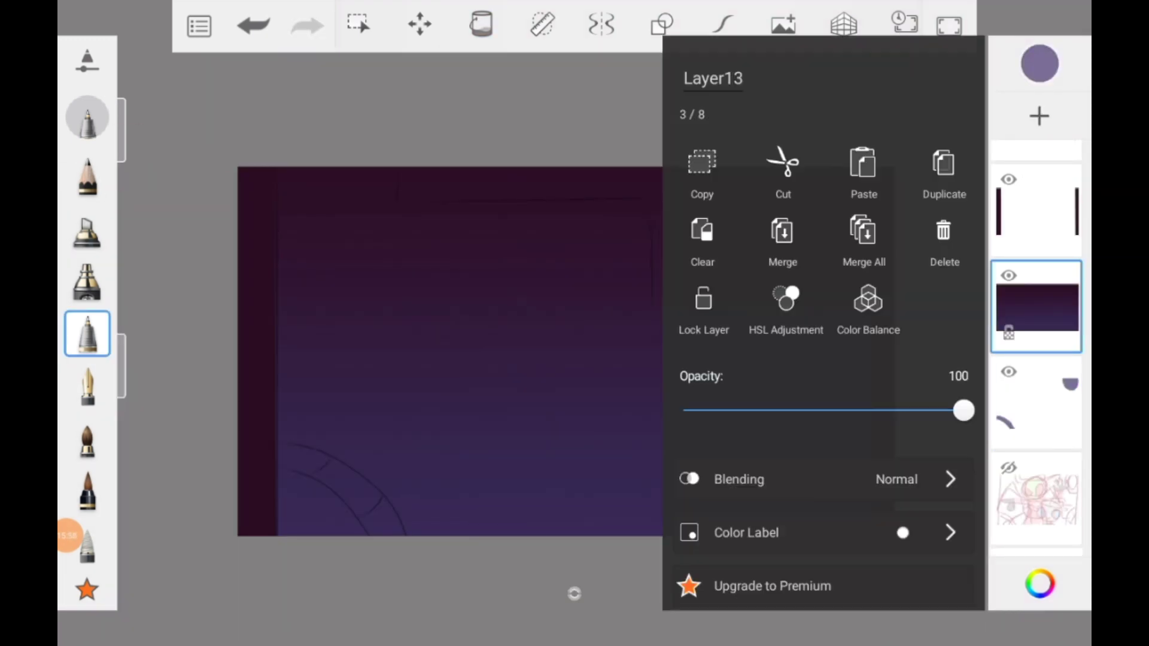
- Airbrush purple wall panels and a glowing orange porthole window on new layers
click(358, 24)
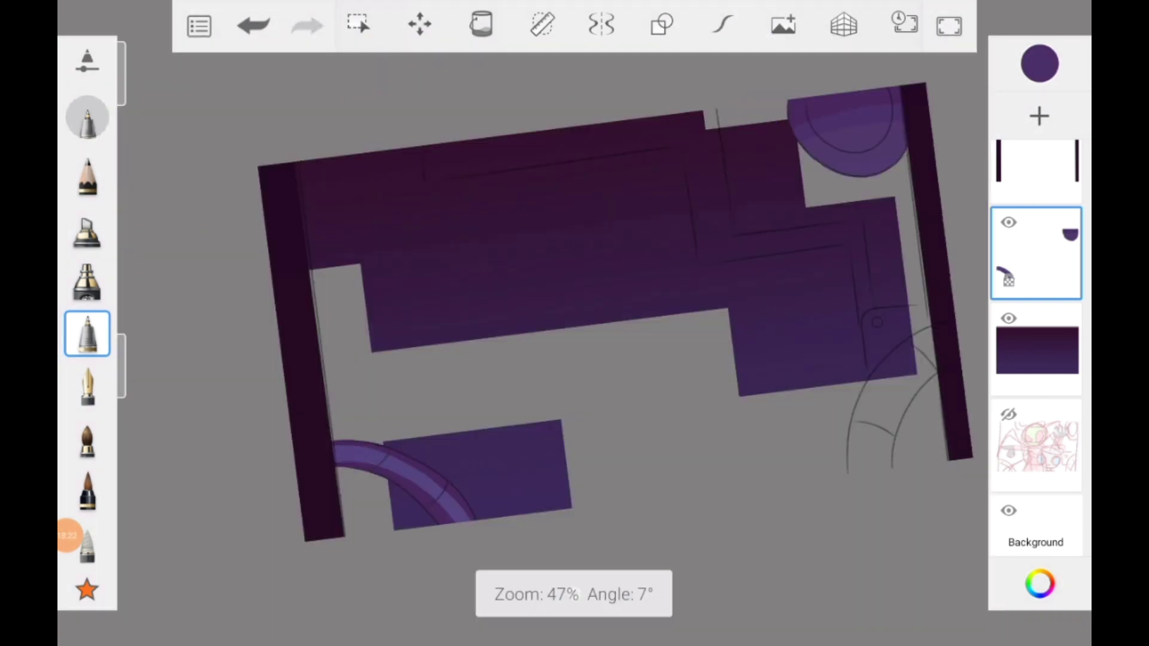
click(1038, 64)
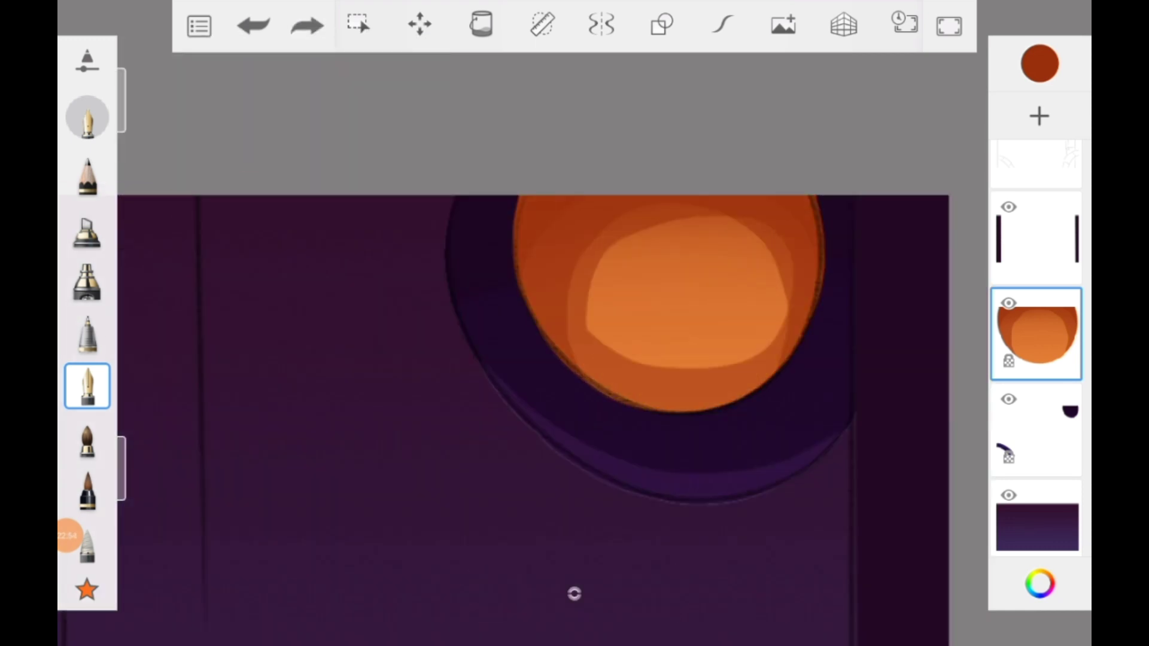
- Airbrush a lighter muted purple pipe arch with segment lines on a new layer
click(1035, 333)
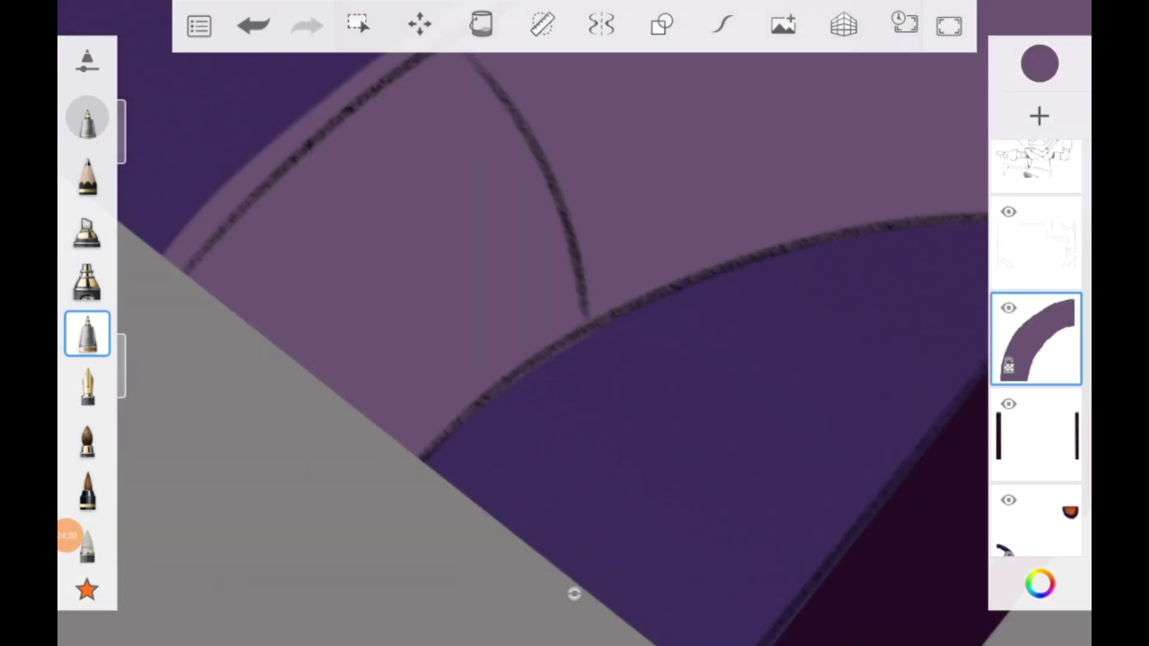
- Mask the corner pipes with Lasso and Magic Wand and paint darker shading bands
click(358, 24)
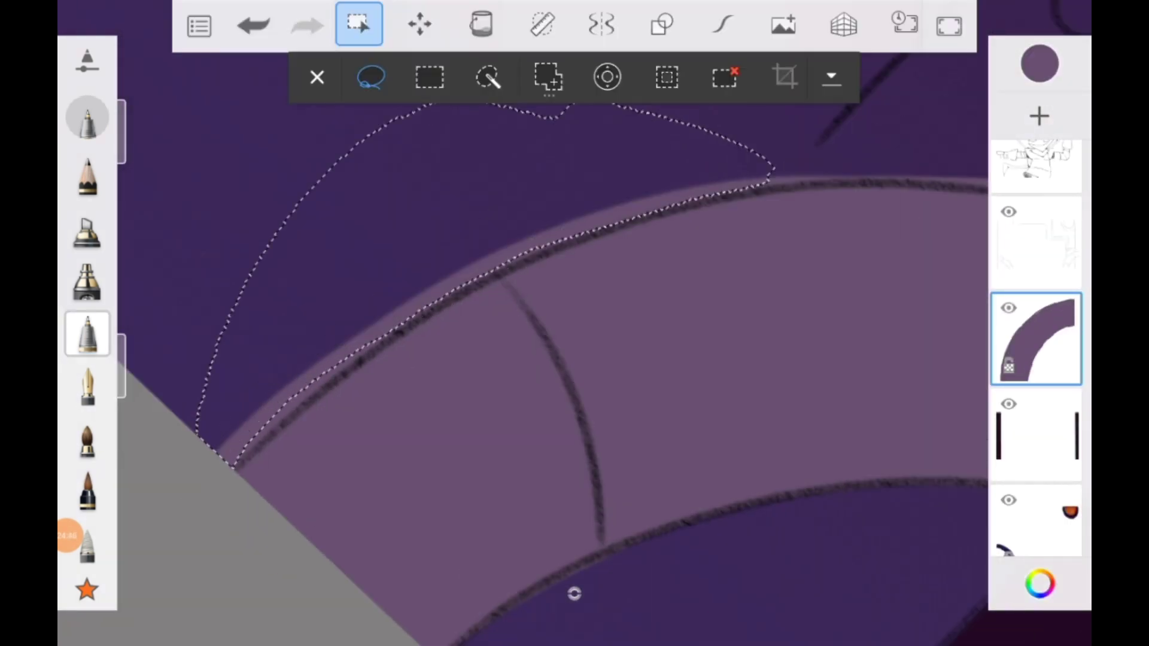
click(1039, 64)
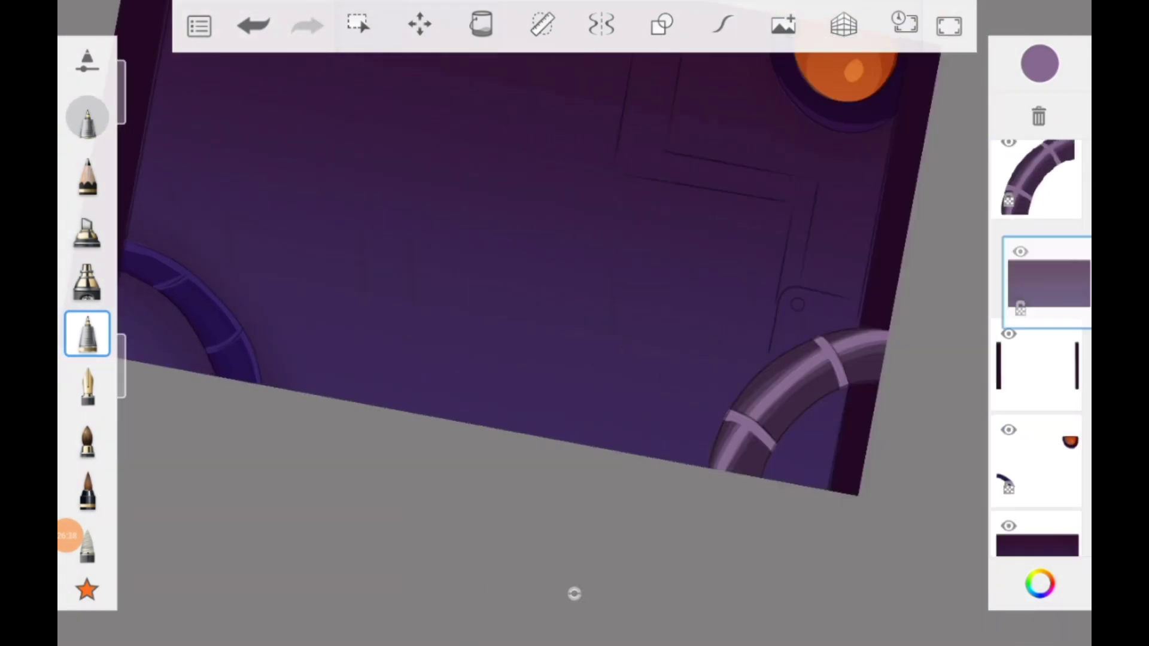
click(359, 24)
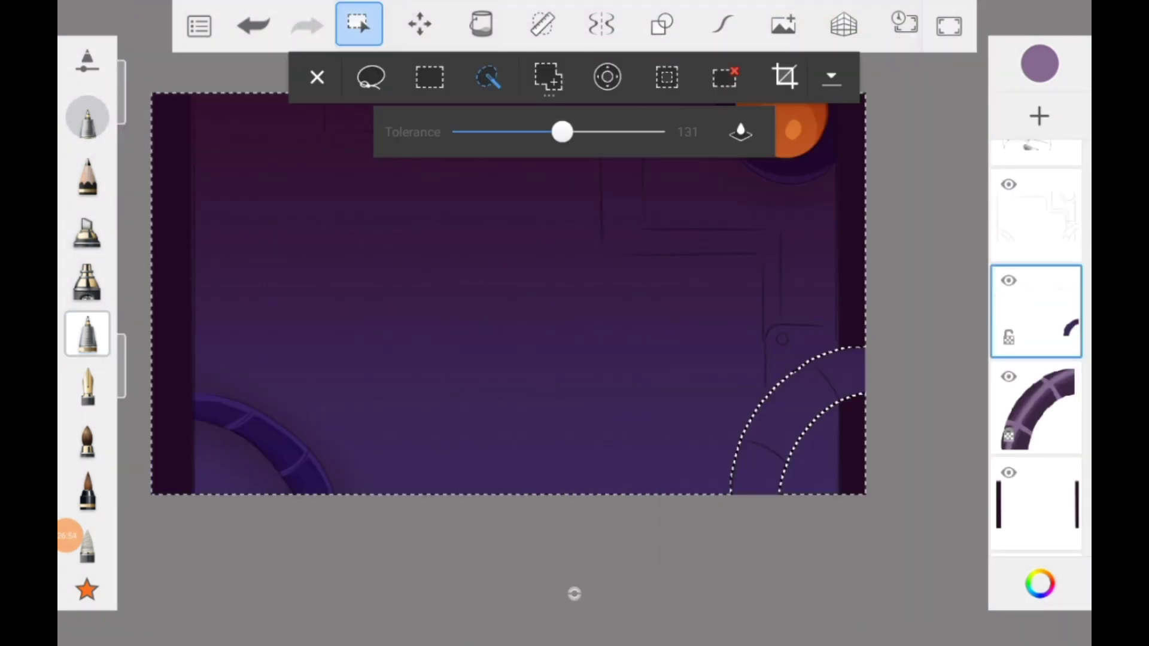
- On a new layer, paint GIR's eyes mint green and his head light grey
click(1034, 310)
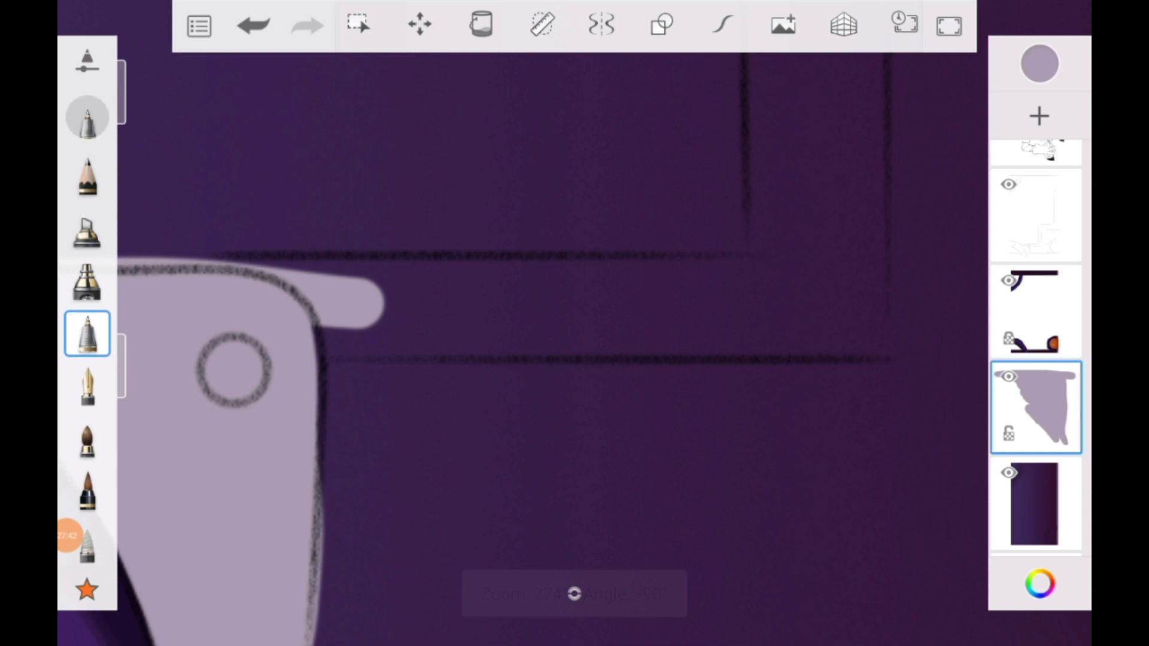
click(359, 24)
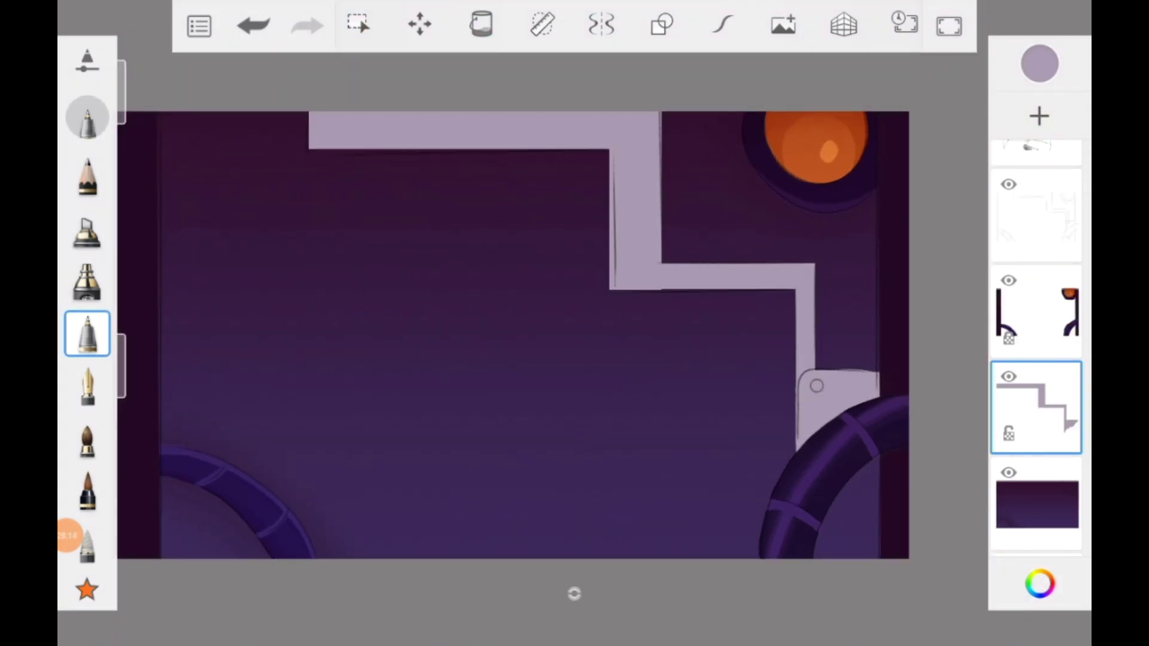
click(1038, 62)
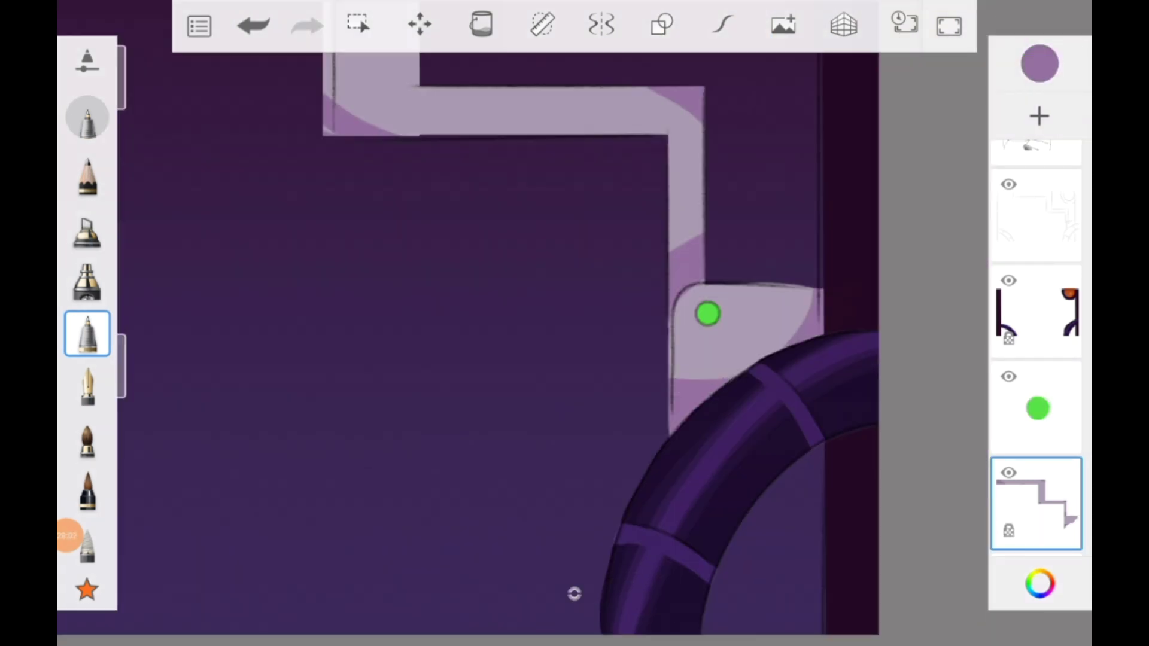
click(358, 24)
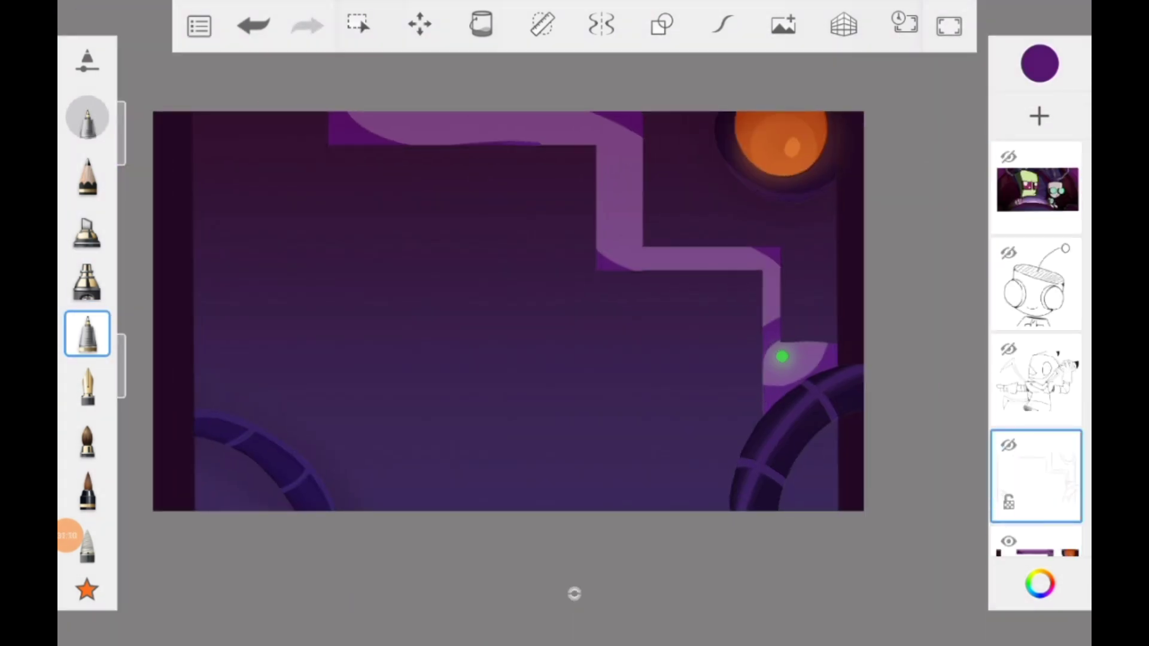
click(1035, 474)
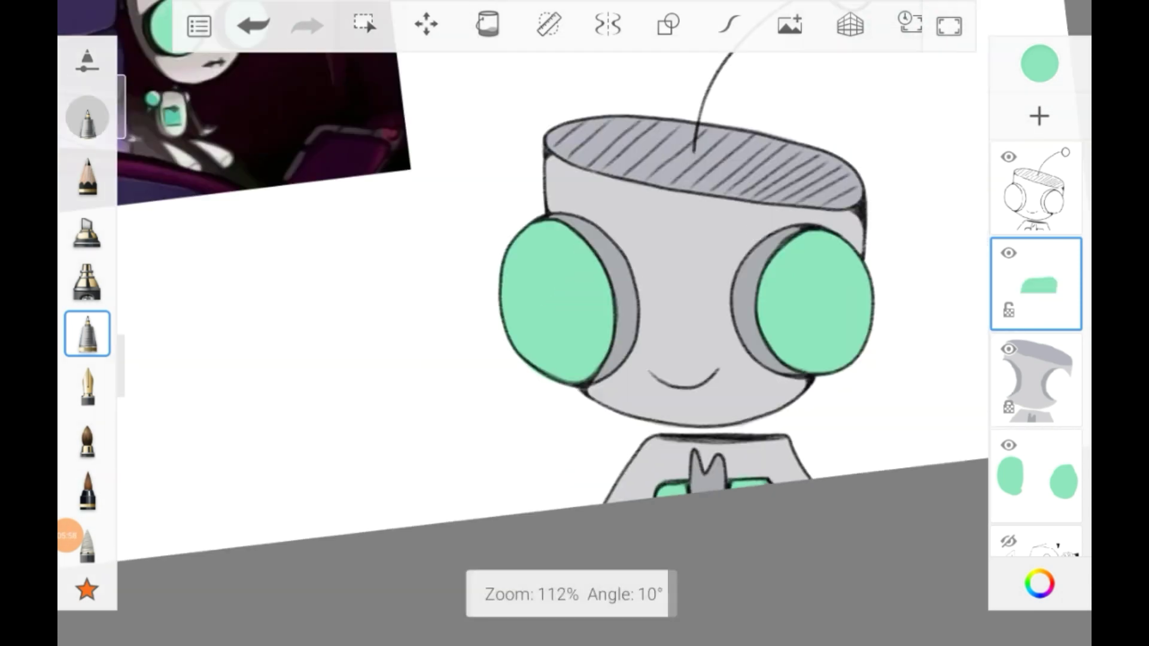
- Shade GIR's eyes, paint his antenna ball mint green, and give Zim a grey-filled black antenna tip
click(364, 23)
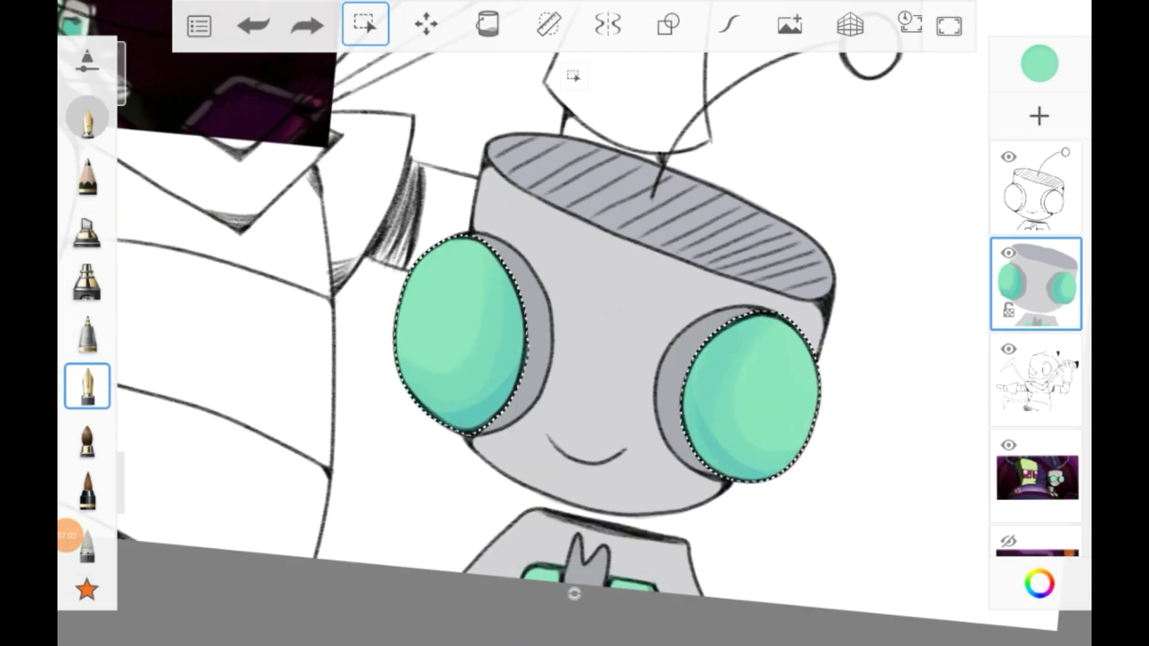
click(365, 23)
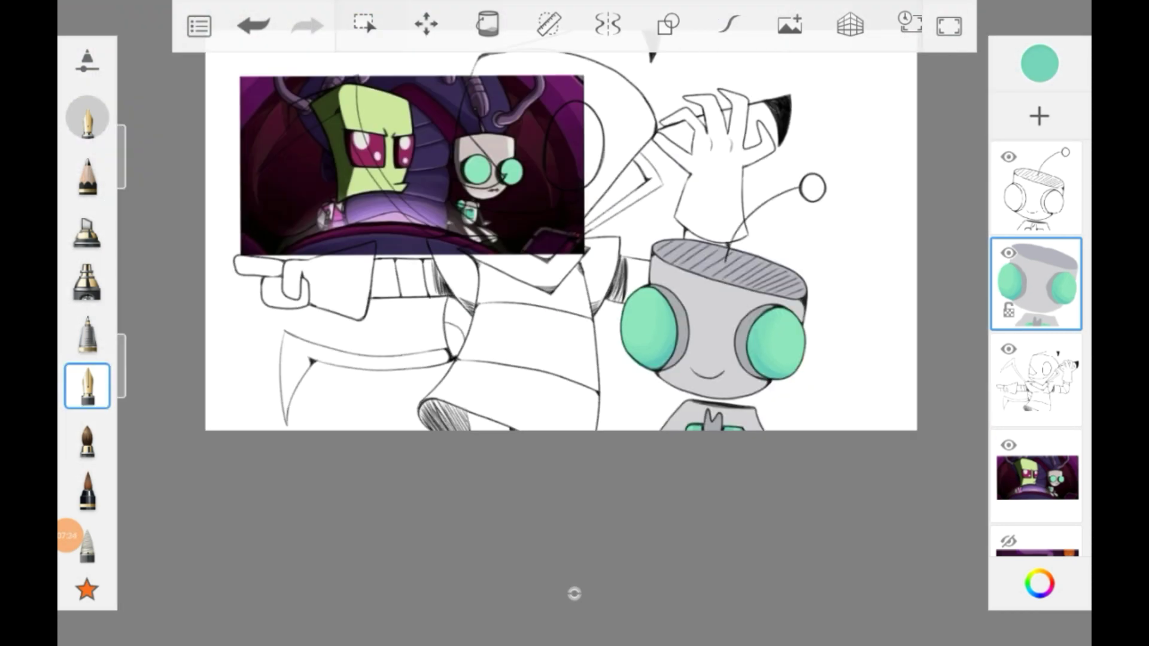
click(86, 386)
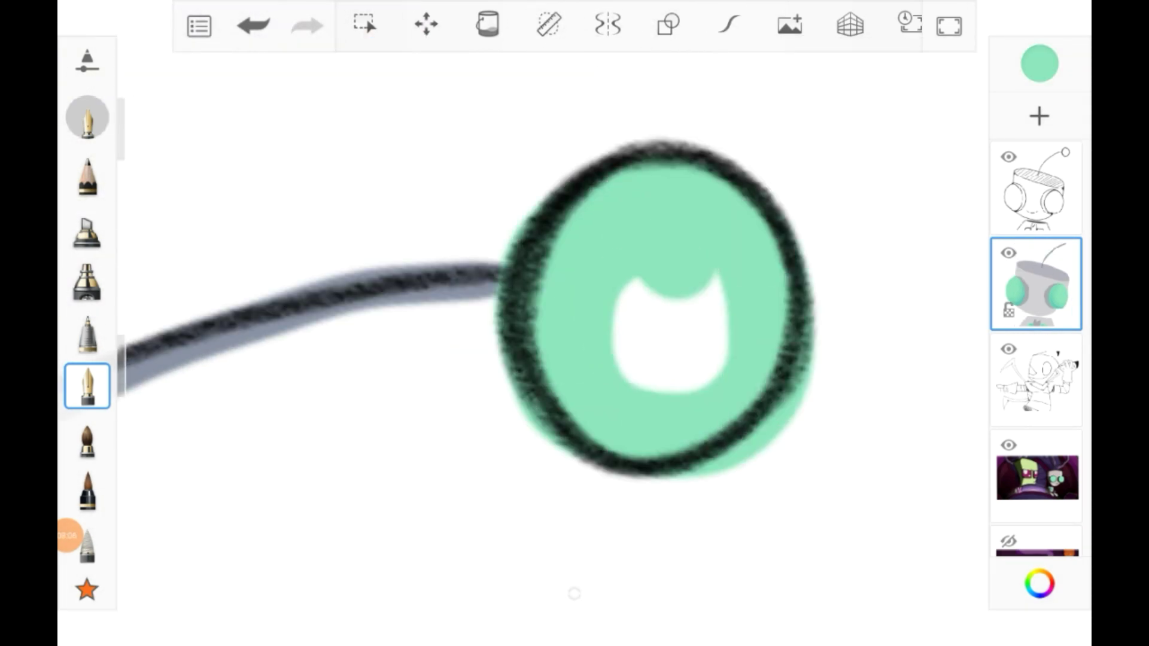
click(365, 25)
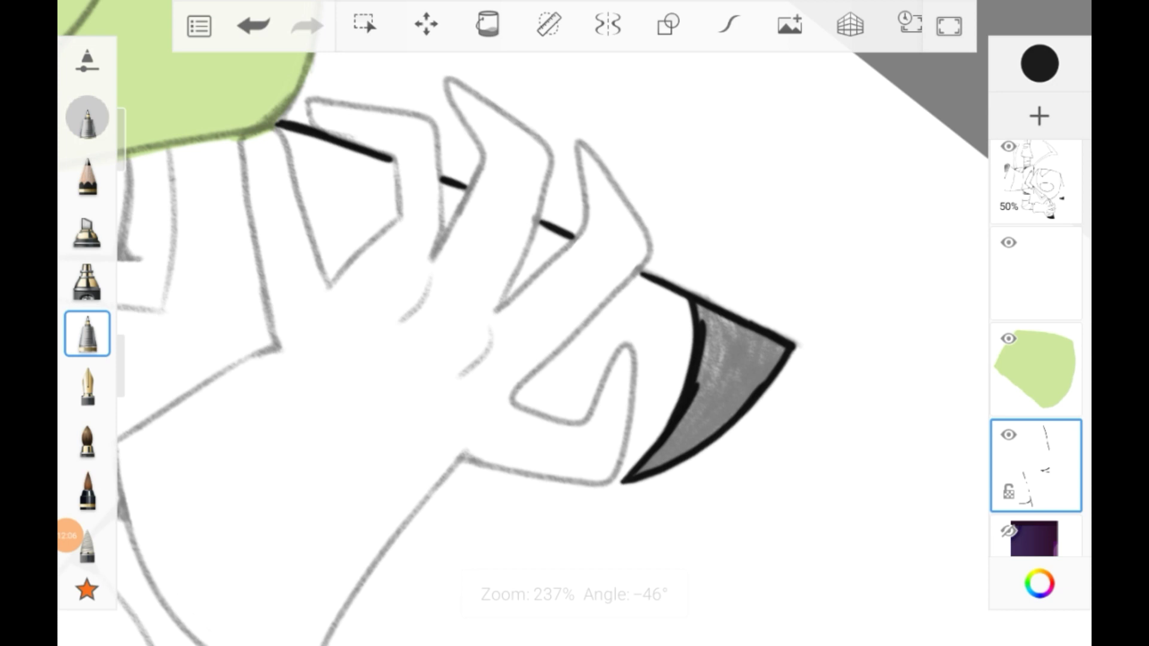
- Paint Zim's tunic magenta and outline his sleeves and collar in pink
click(485, 25)
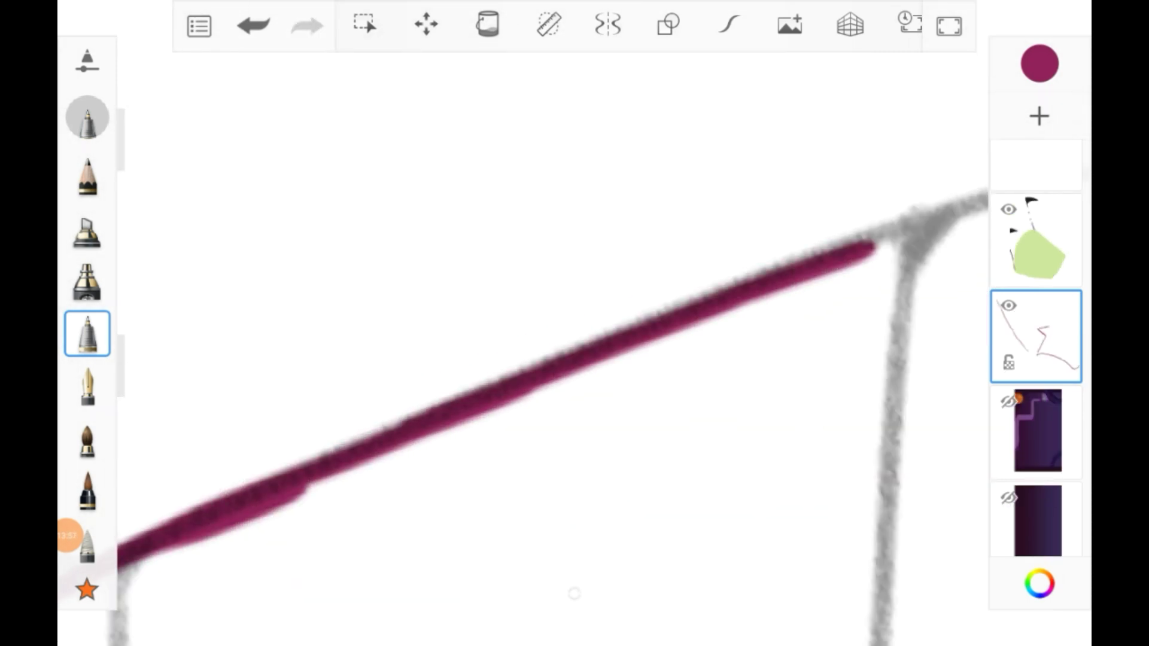
click(366, 25)
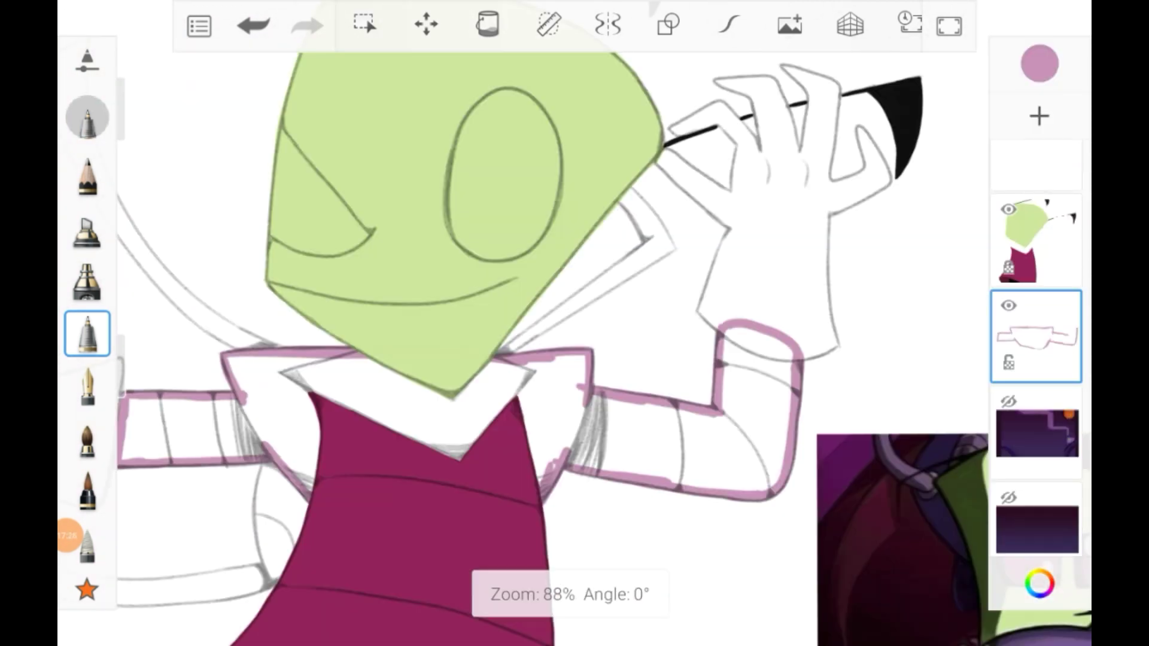
click(486, 25)
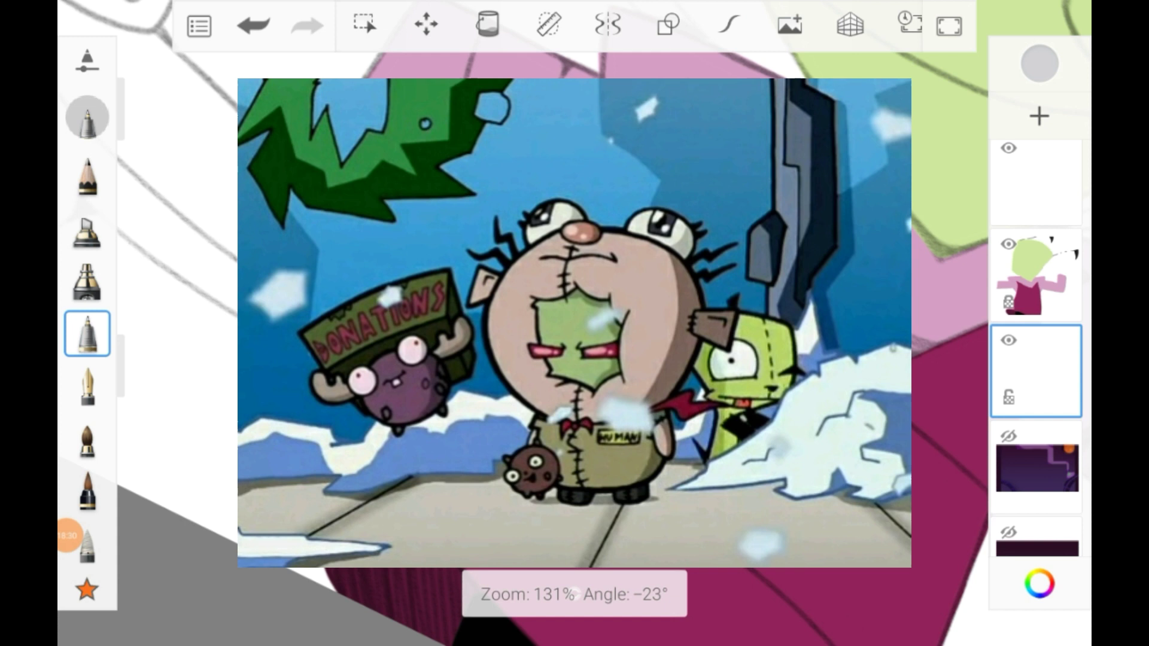
- Fill the sleeves and collar pink, then trace Zim's eye outlines in dark magenta on a new layer
click(486, 26)
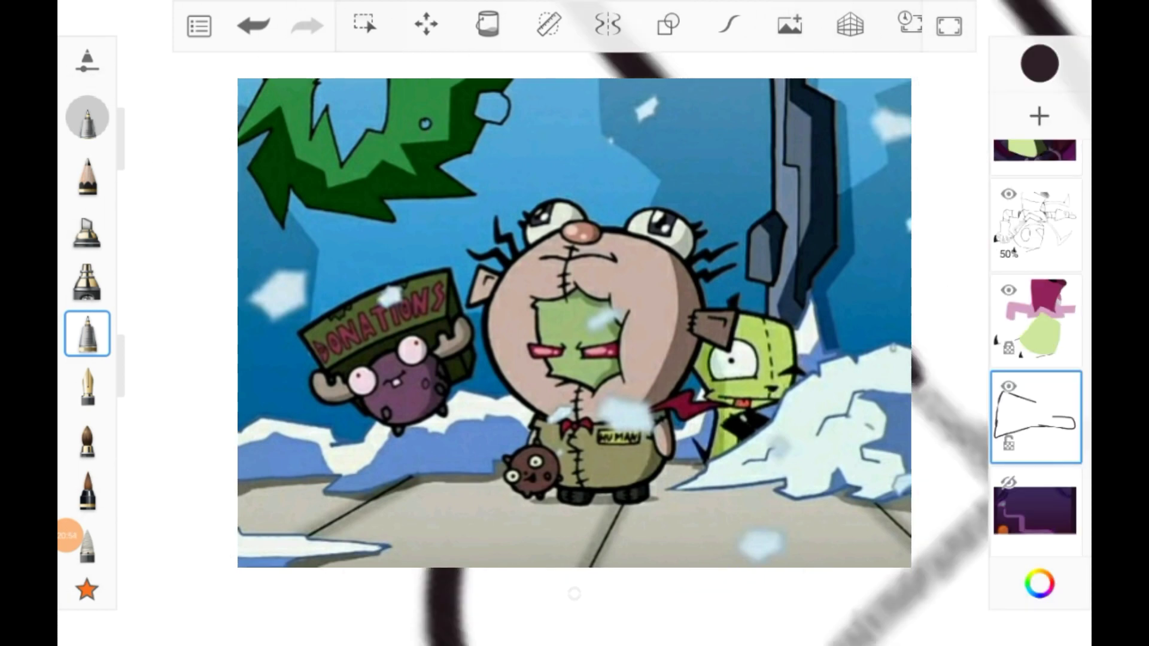
click(486, 26)
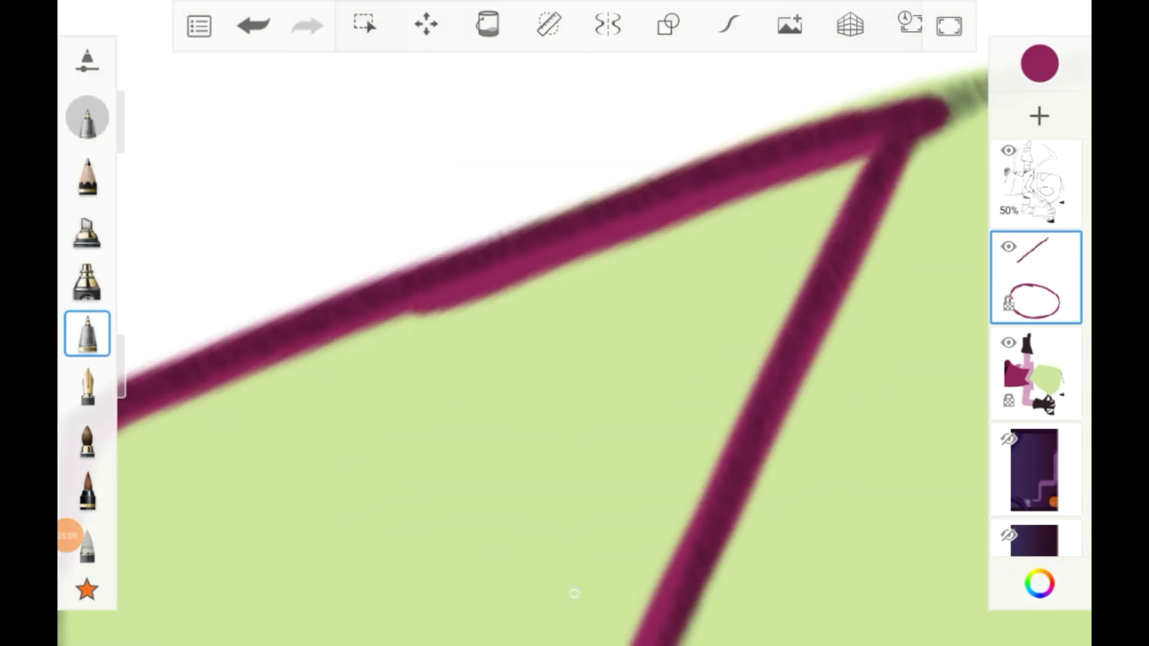
- Fill Zim's eyes magenta with pink highlights and draw dark lines across his white collar
click(485, 25)
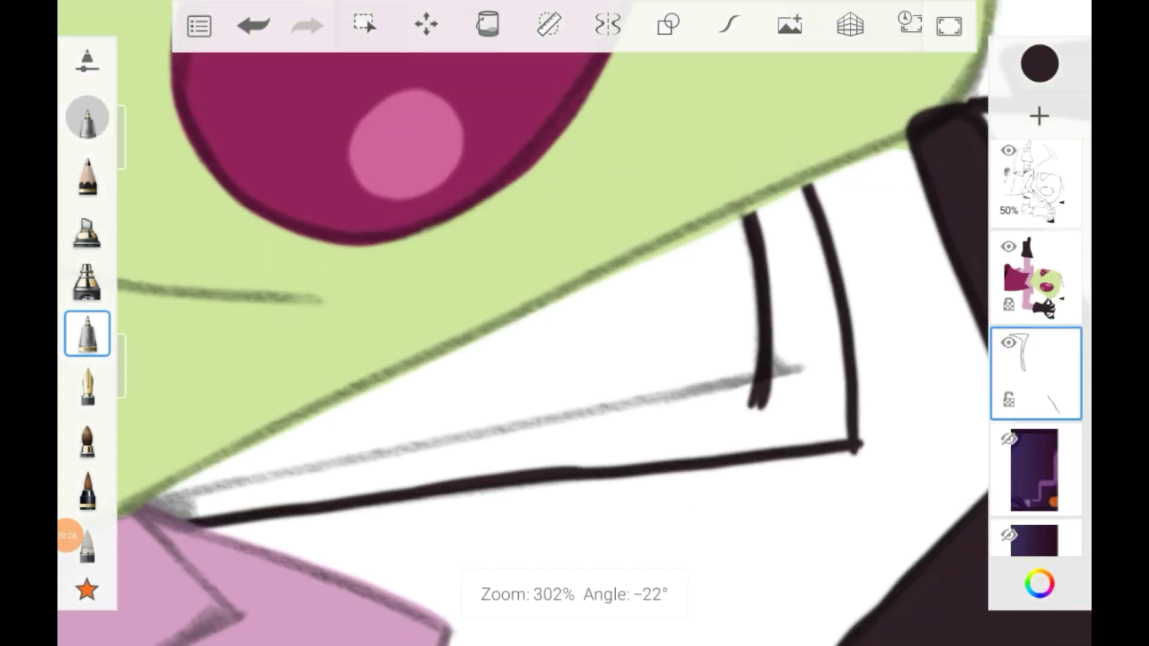
click(365, 25)
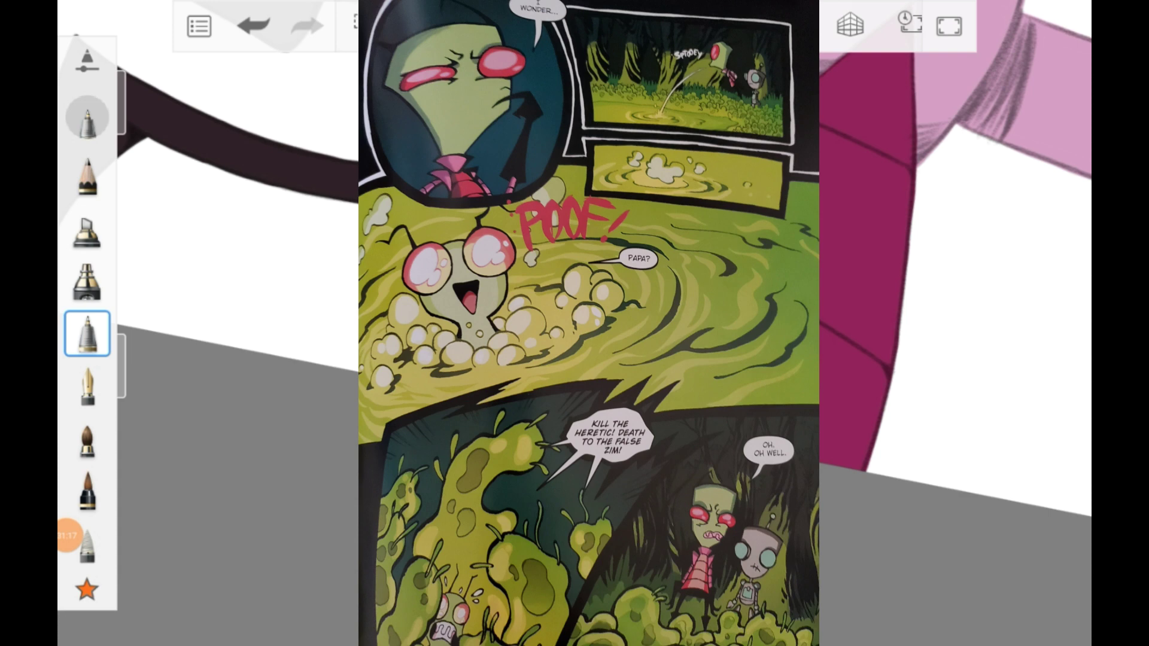
- Paint Zim's gloves and legs dark brown, then duplicate the coloured character layer
click(1036, 277)
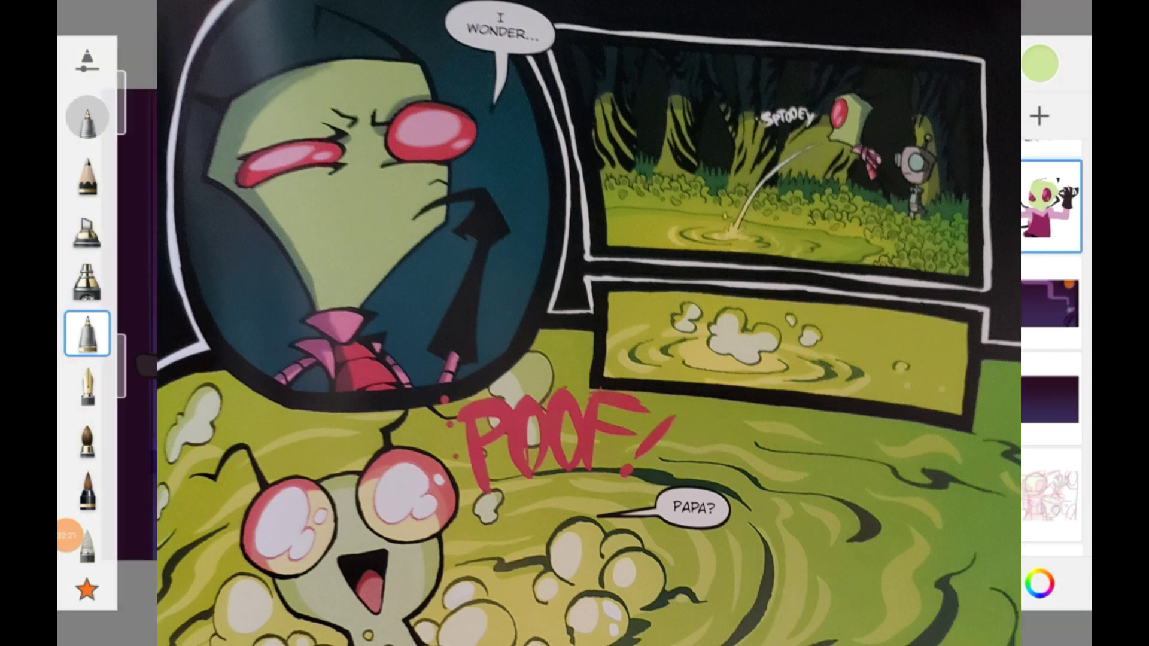
click(1034, 245)
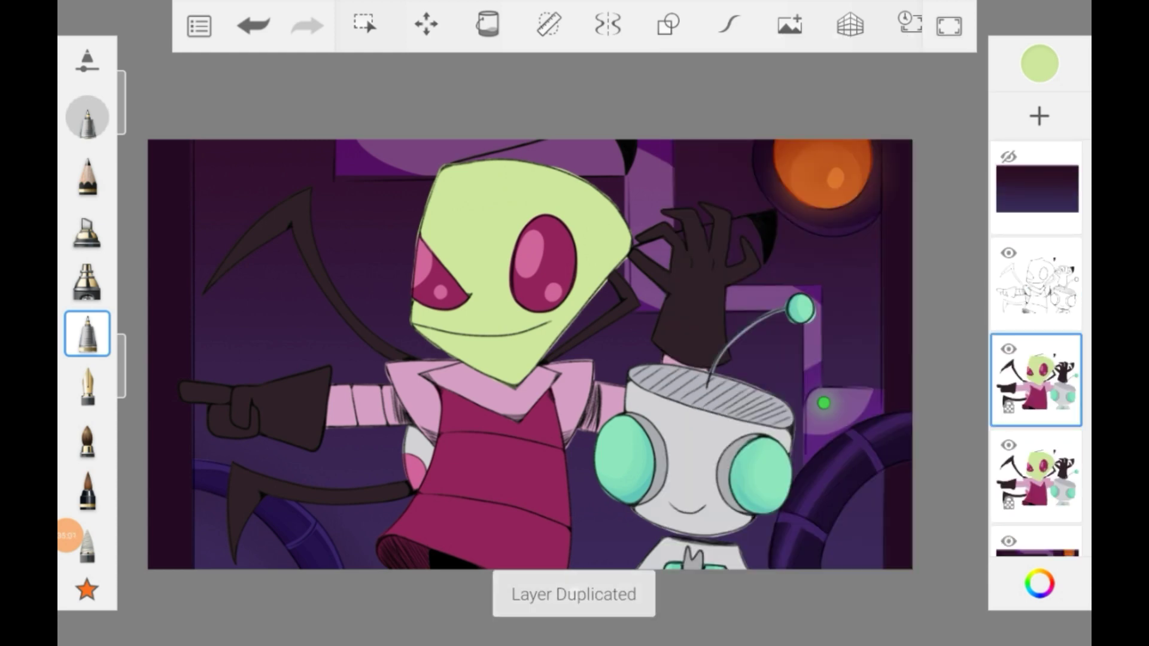
- Try Lighten, Screen, Multiply, Color Burn and Glow blending on the copied layer, ending on Glow
click(365, 24)
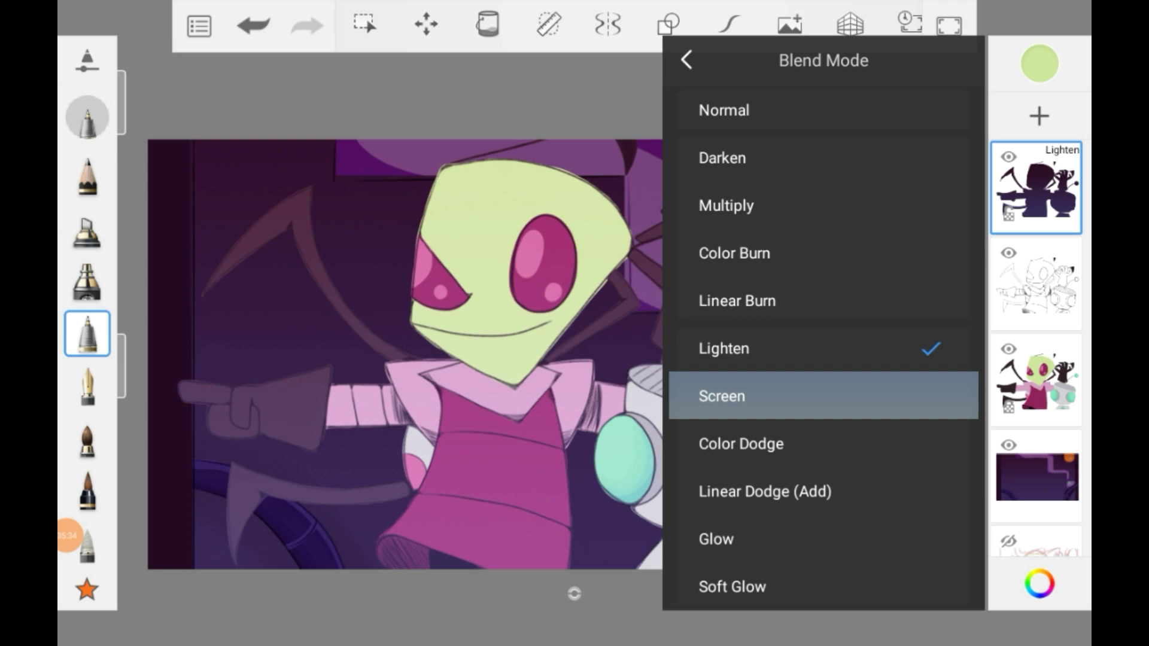
click(734, 405)
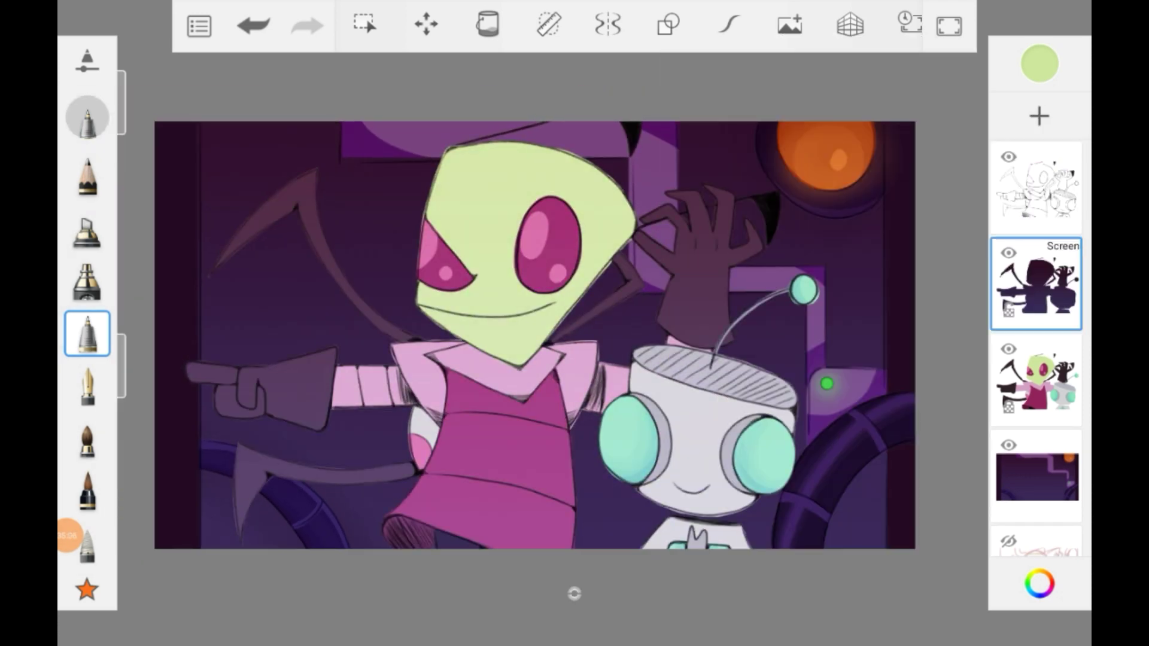
click(1035, 186)
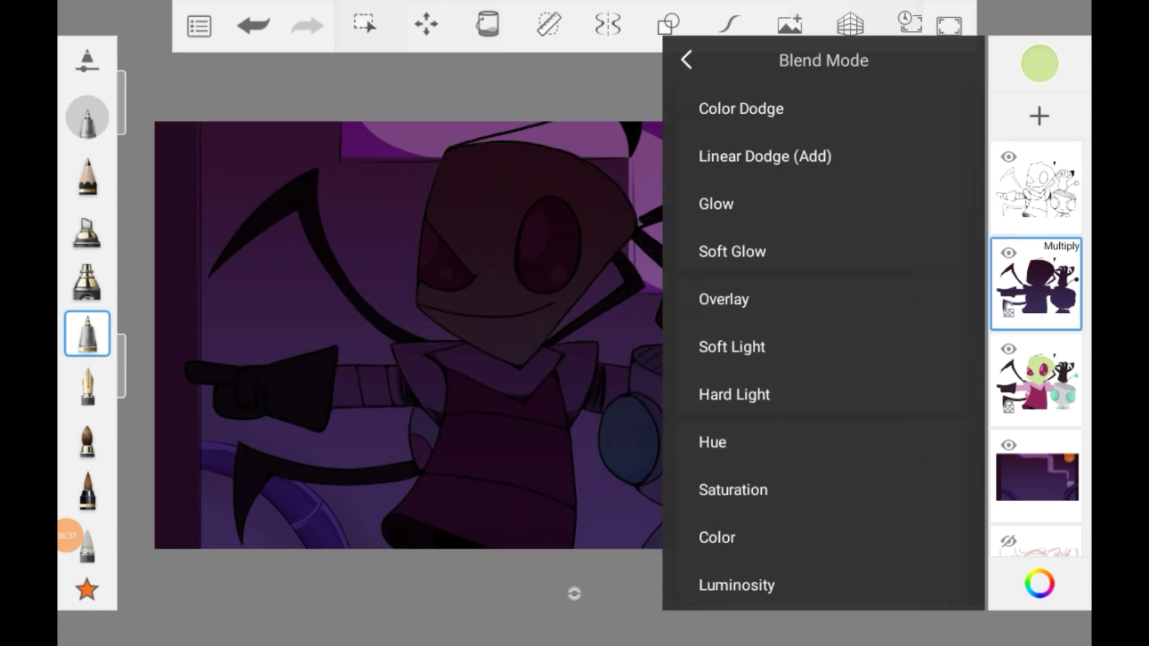
click(731, 347)
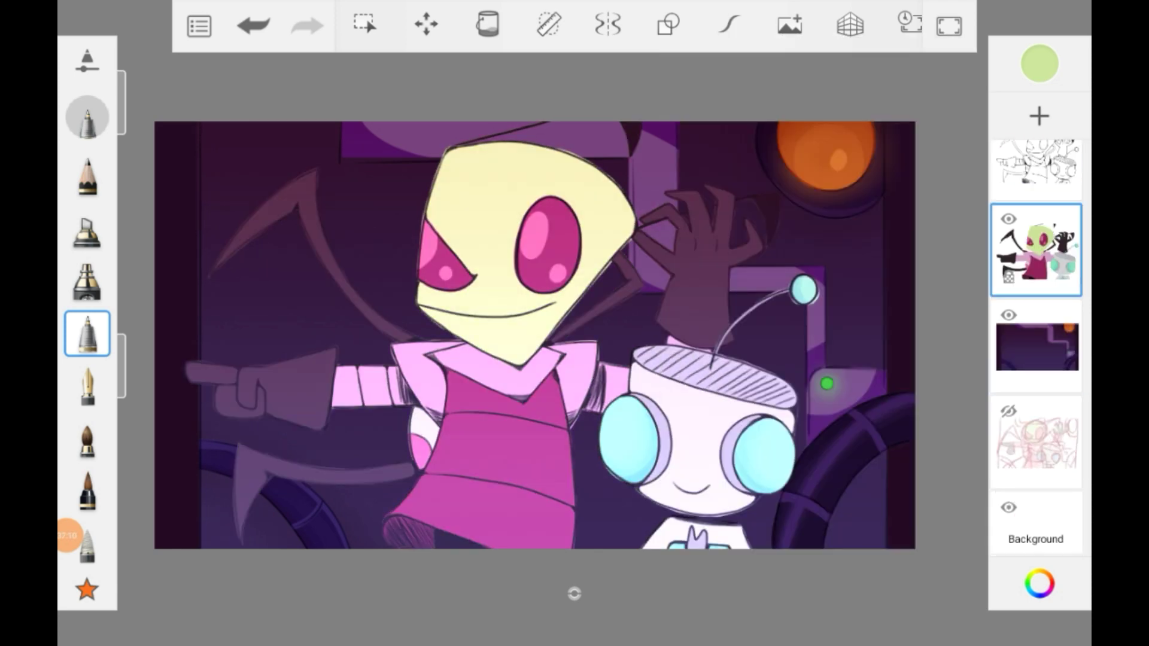
click(486, 24)
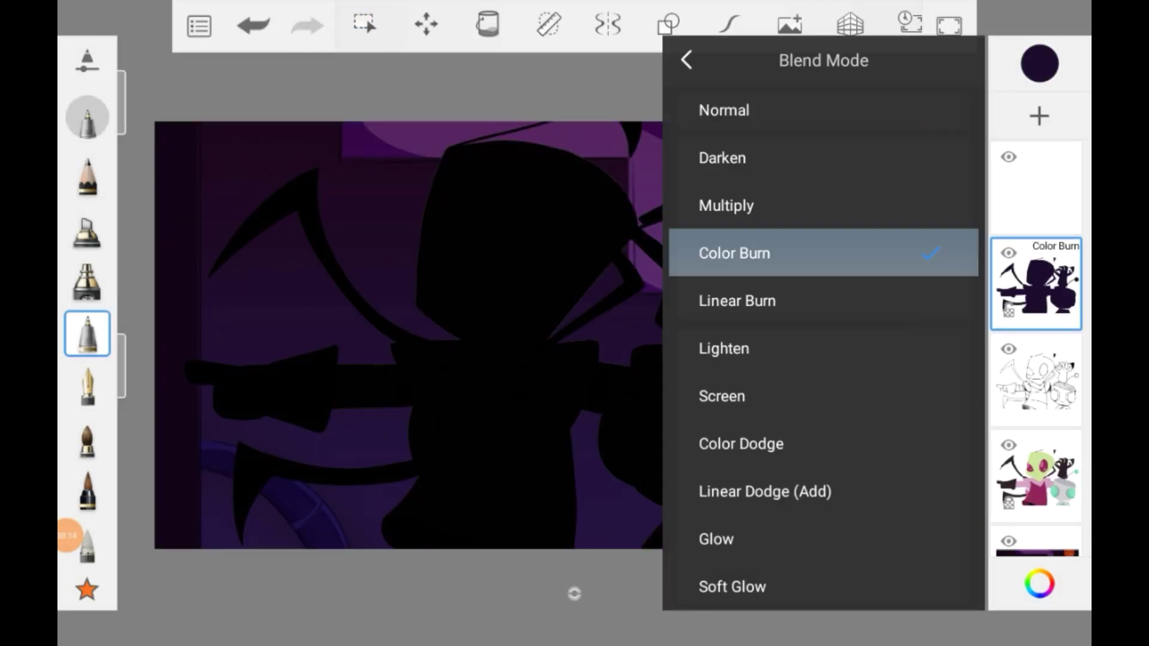
- Set the line-art layer's blending to Soft Light, then Hard Light
click(715, 538)
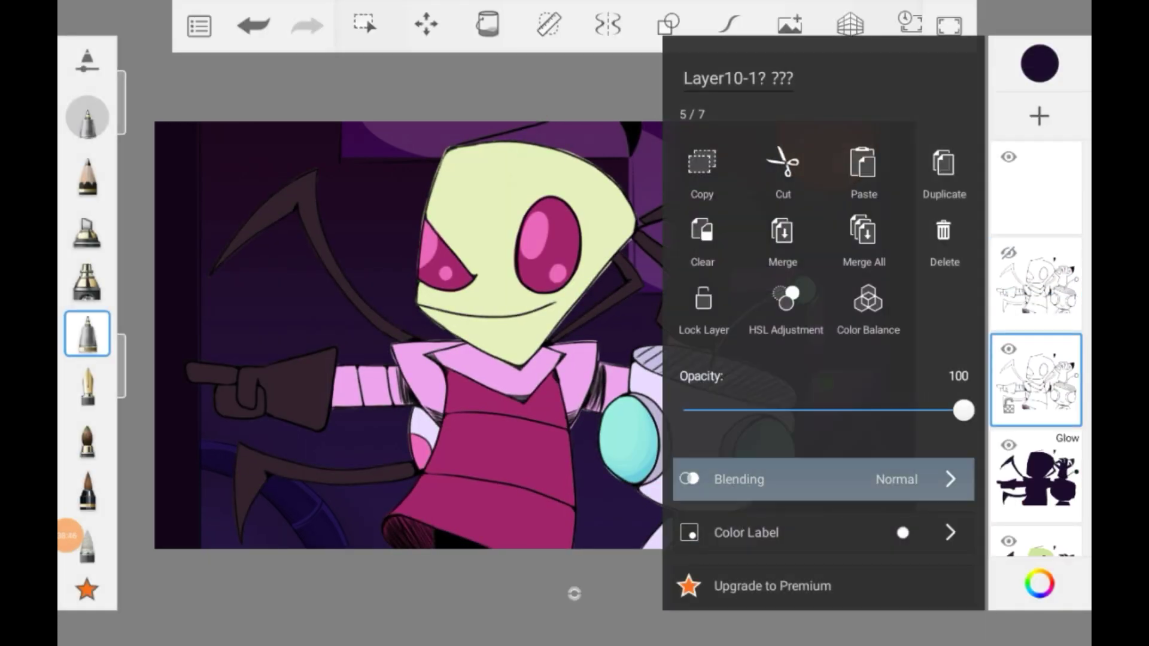
click(822, 479)
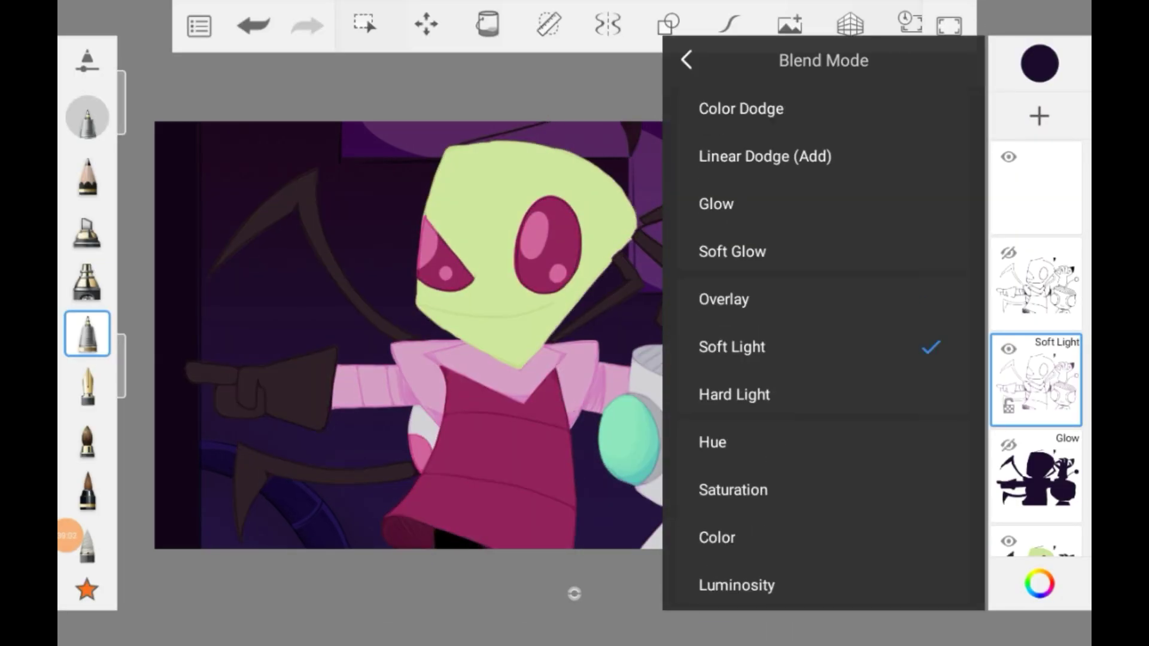
click(733, 394)
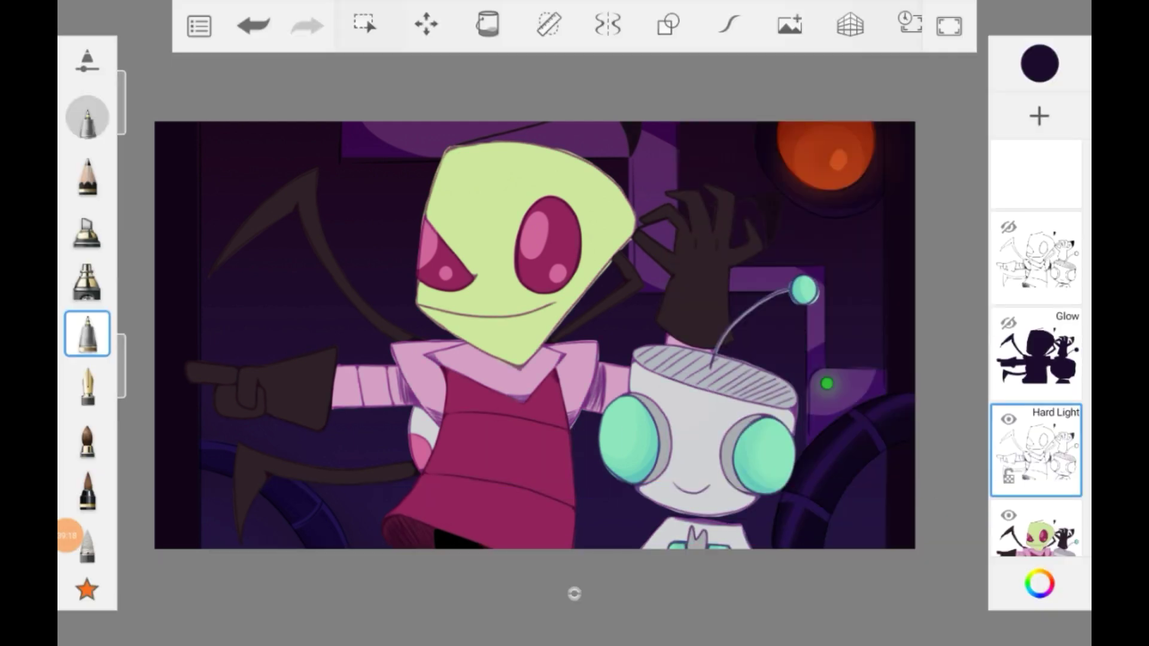